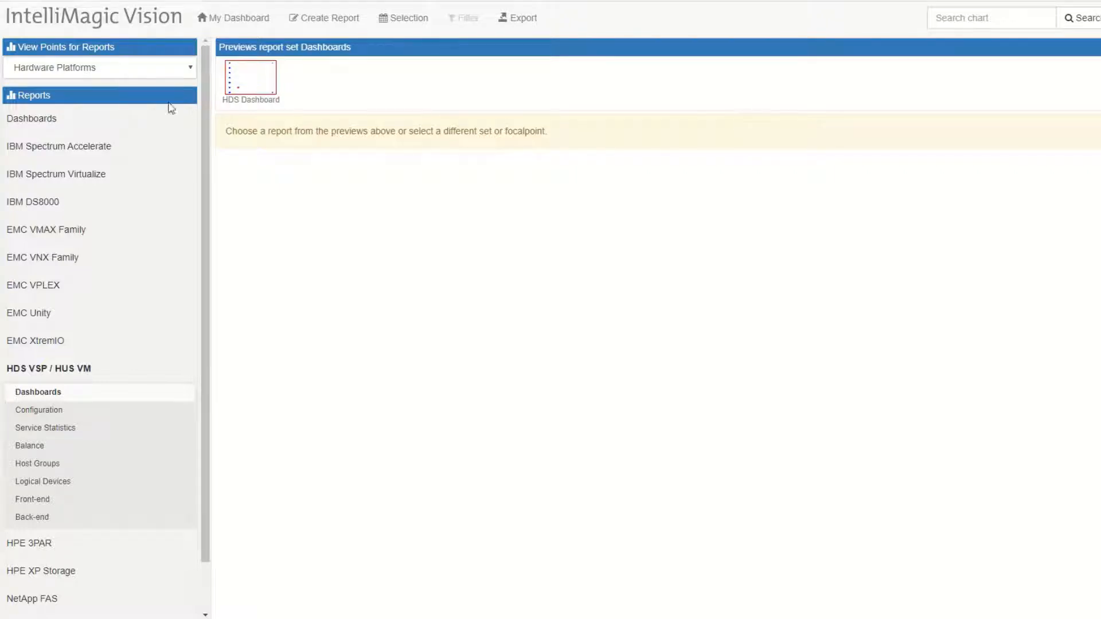
- Open the HDS Dashboard report from the HDS VSP / HUS VM dashboards previews
left_click(251, 76)
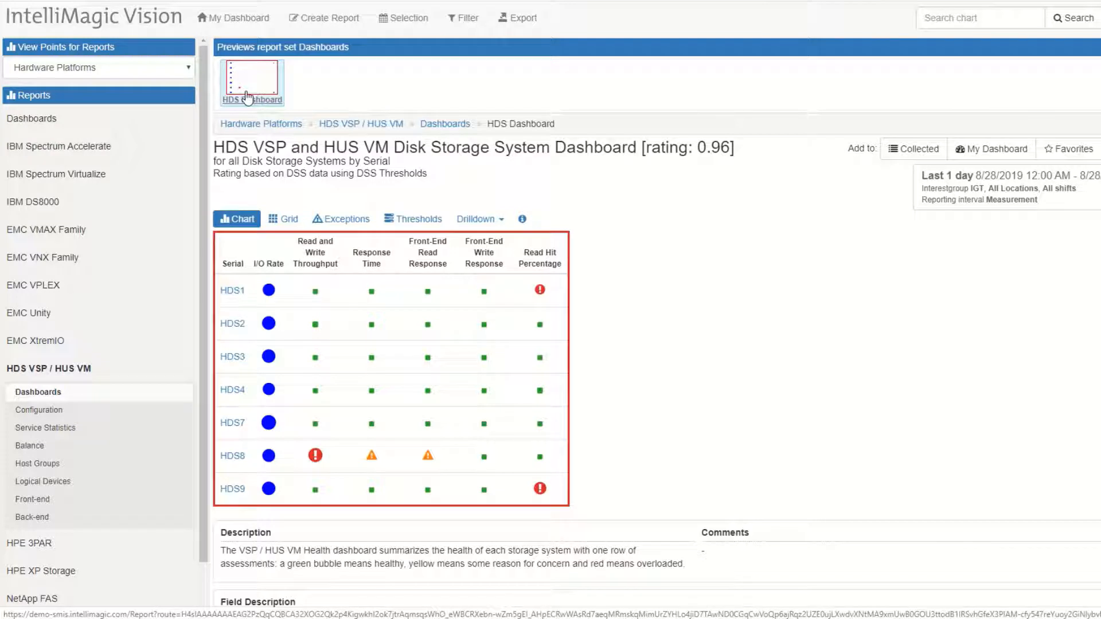
mouse_move(688, 185)
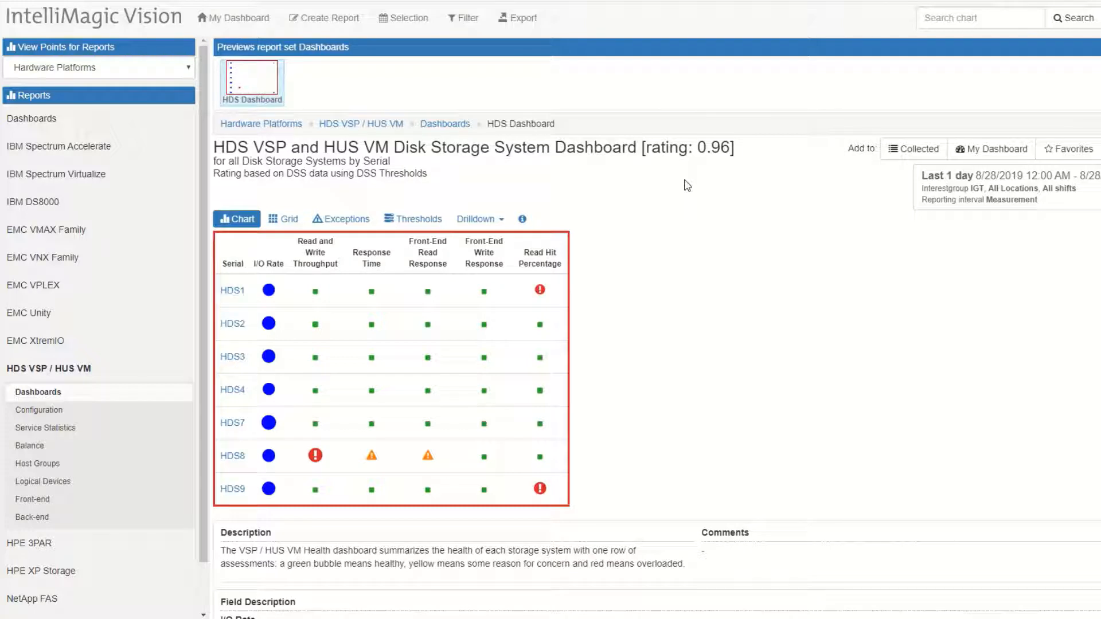
mouse_move(728, 184)
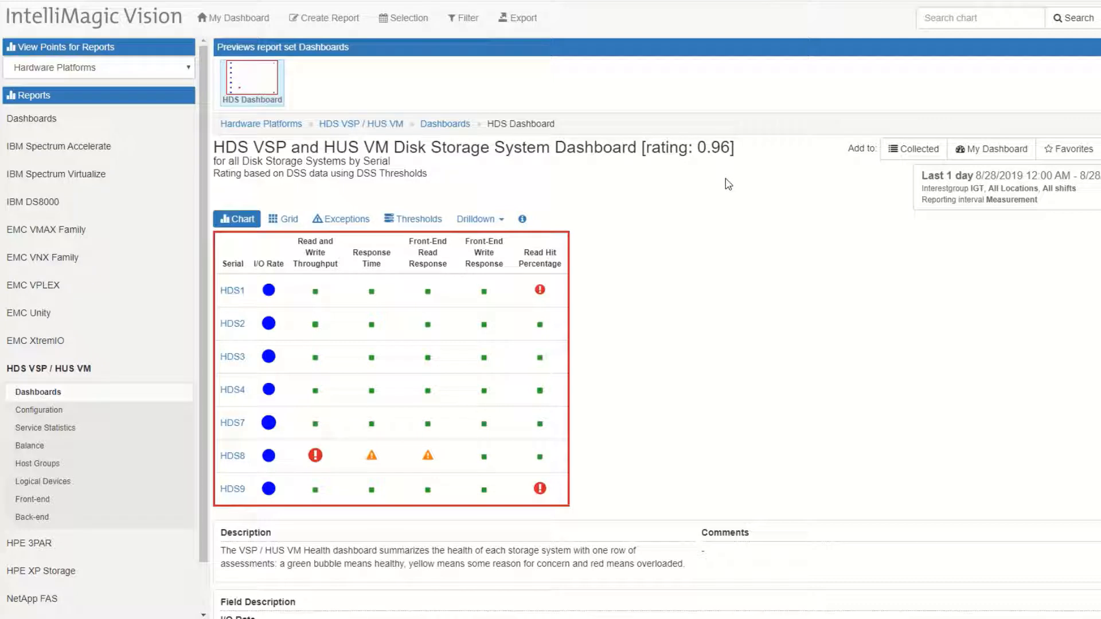
mouse_move(738, 178)
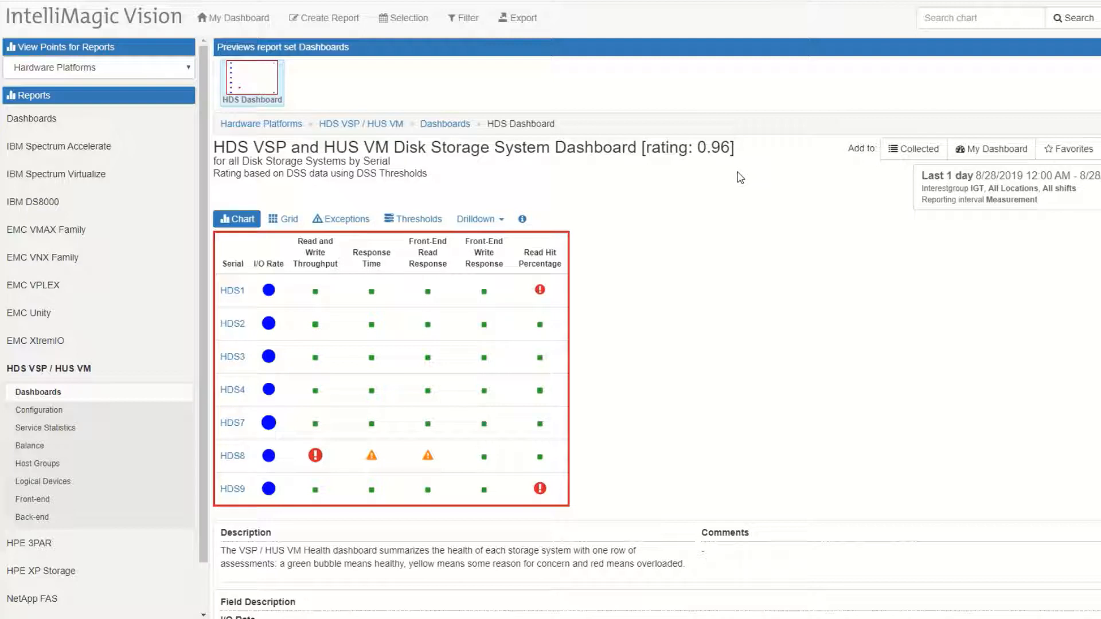
mouse_move(611, 192)
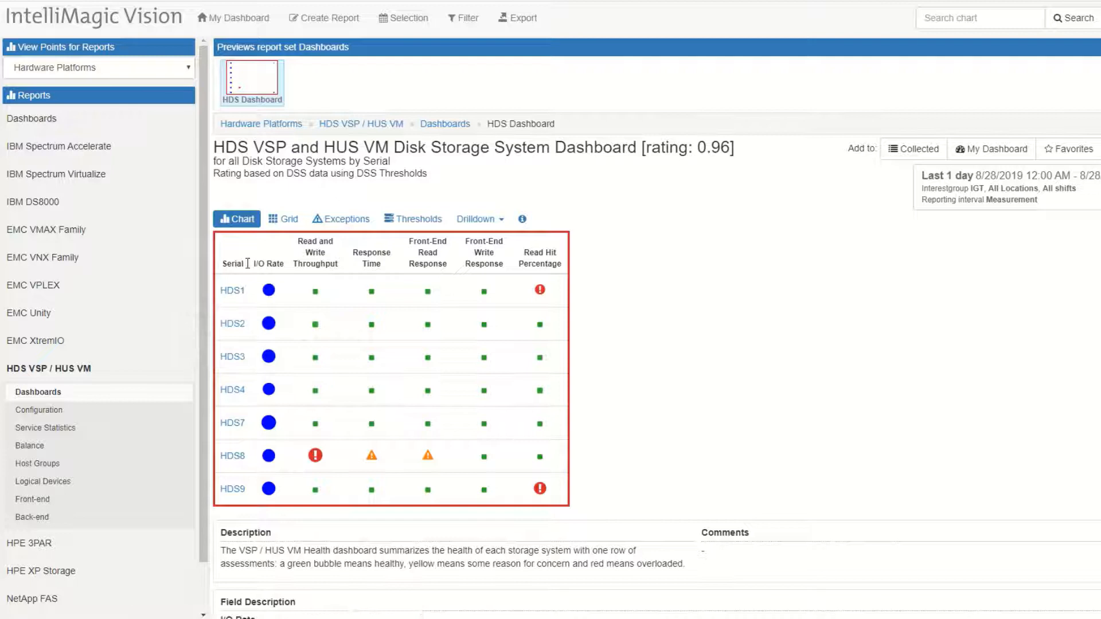
mouse_move(268, 264)
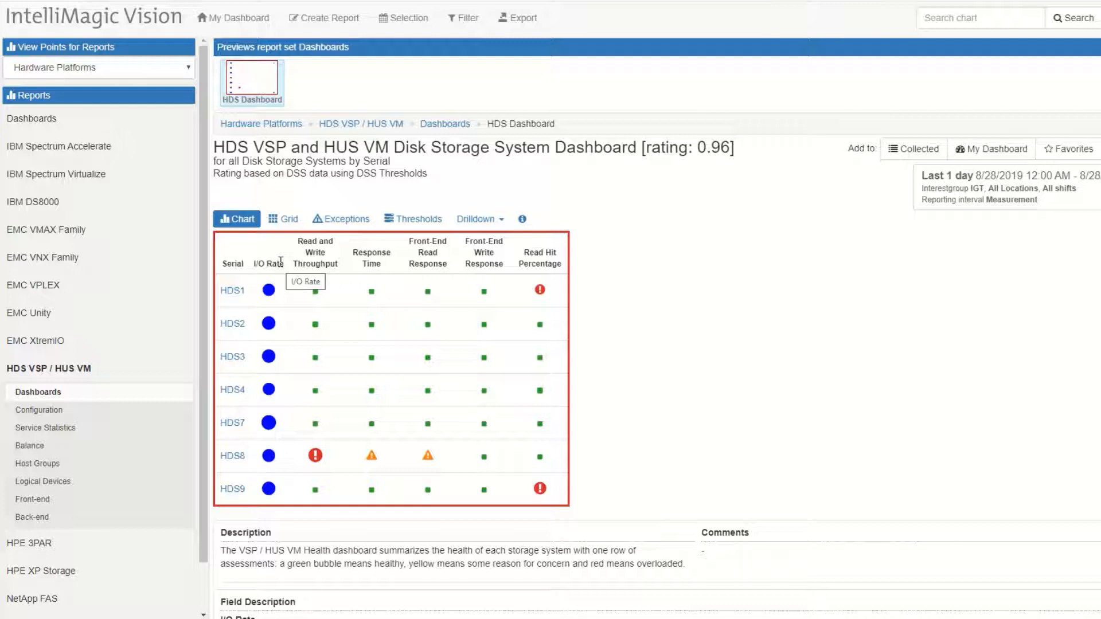
mouse_move(649, 205)
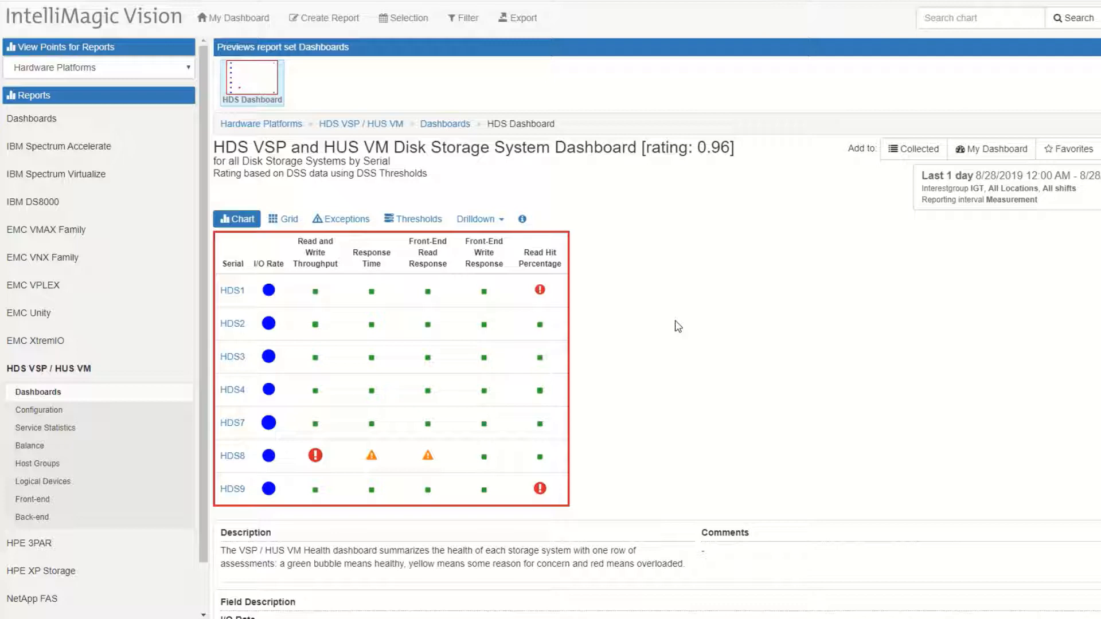
mouse_move(621, 300)
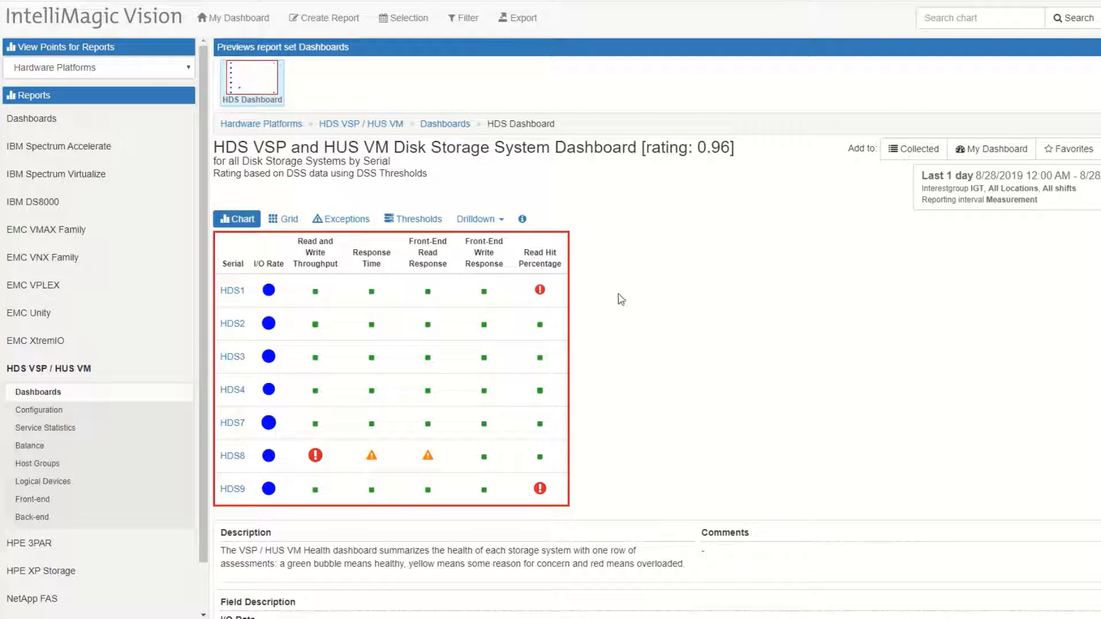
left_click(411, 218)
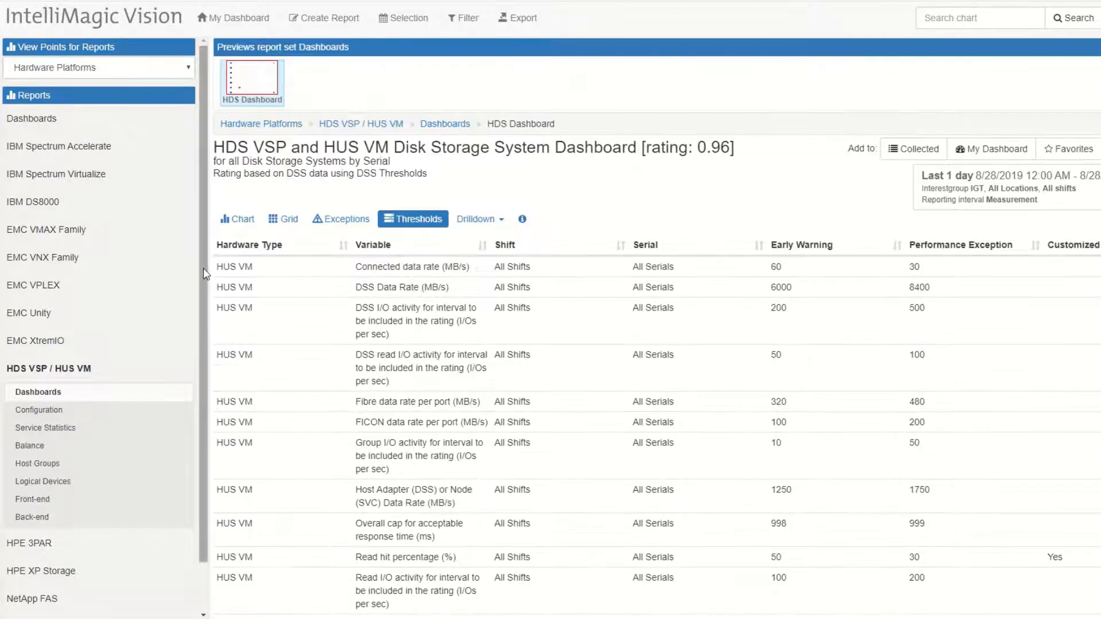
left_click(236, 218)
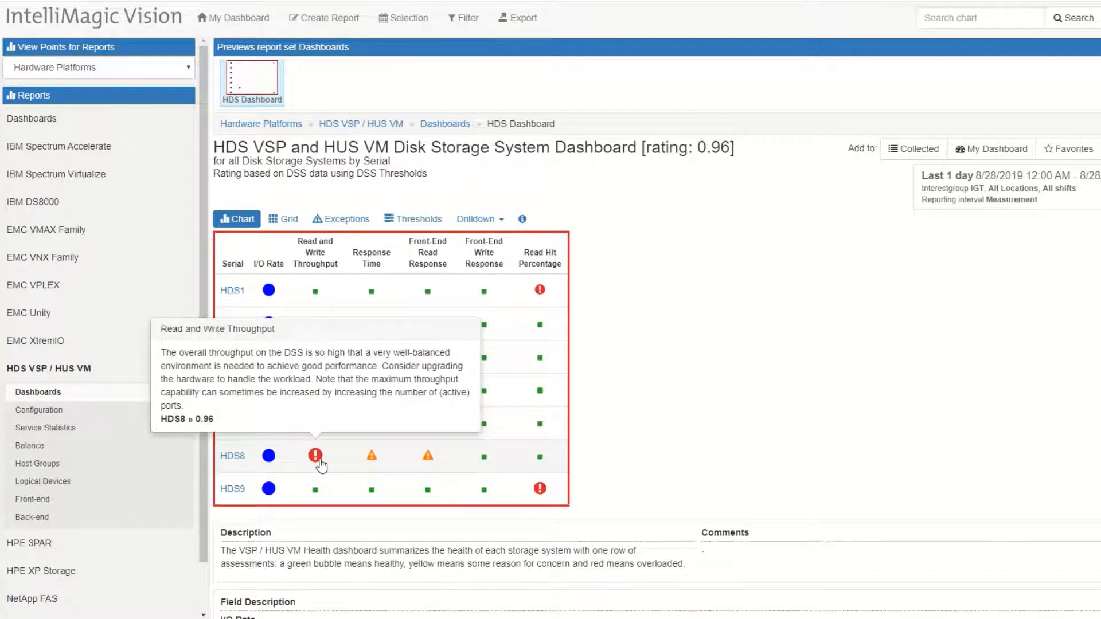
mouse_move(316, 462)
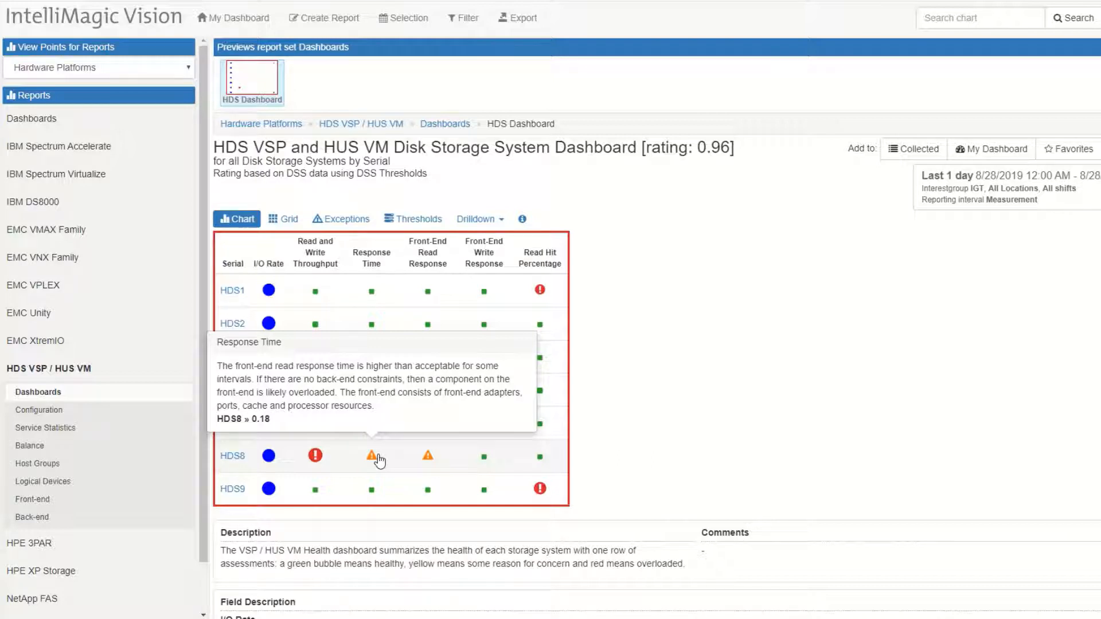
mouse_move(314, 455)
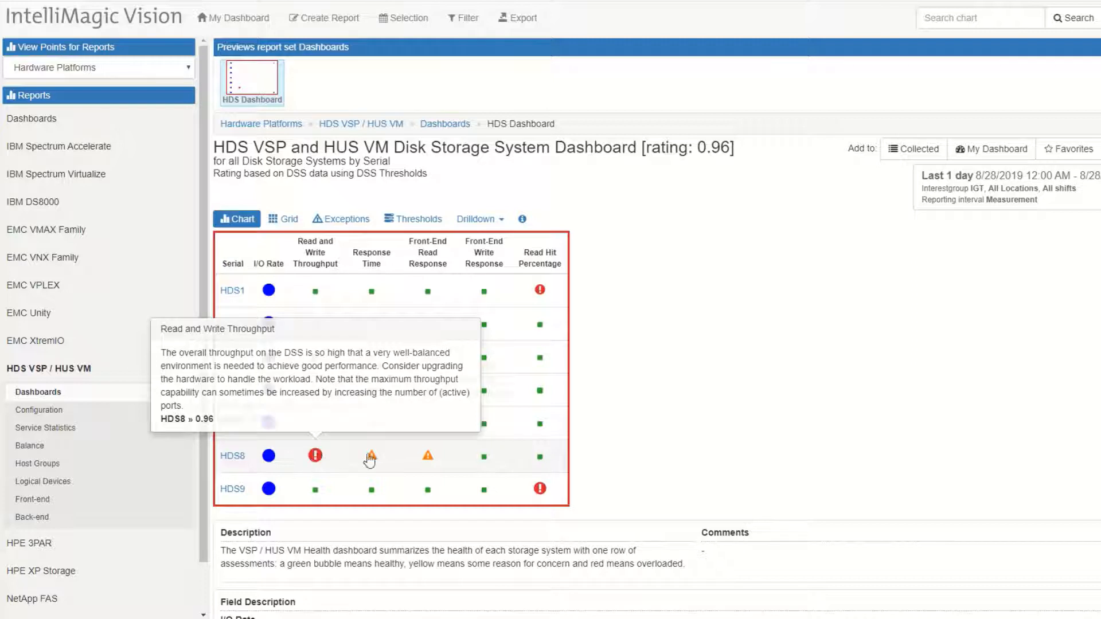
mouse_move(370, 457)
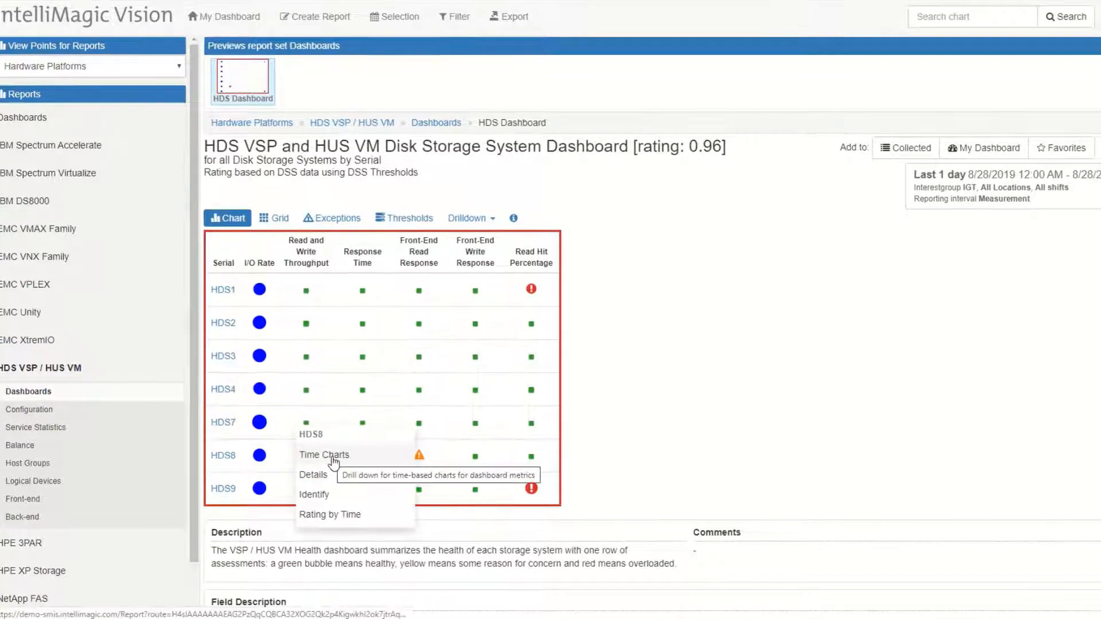
- Drill down from HDS8 into its Time Charts minichart page
left_click(323, 456)
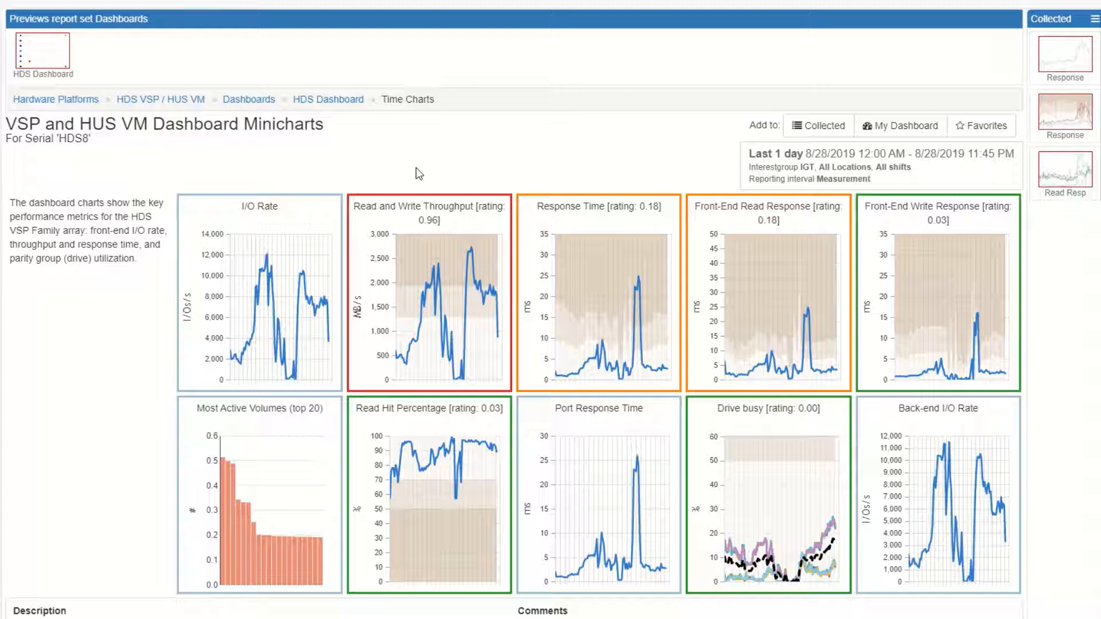
mouse_move(426, 207)
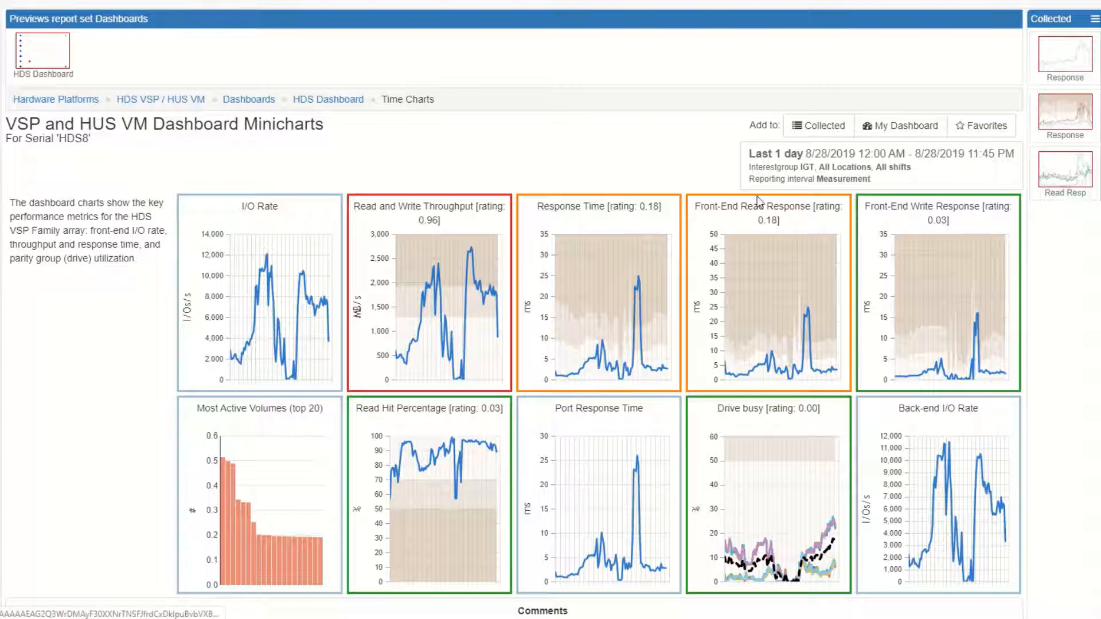
mouse_move(767, 206)
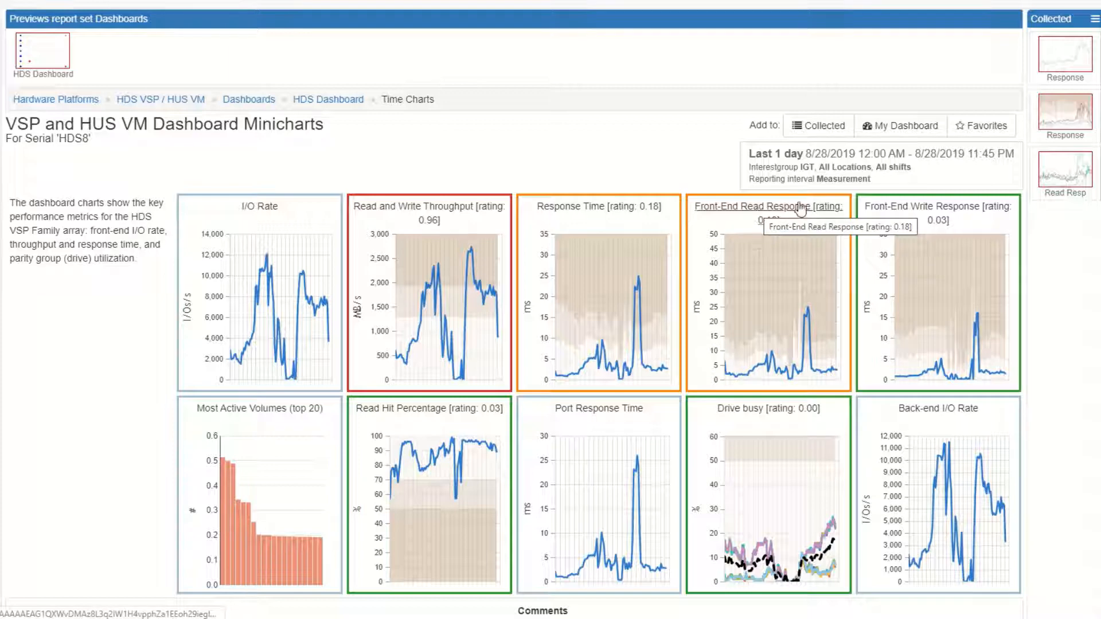
mouse_move(936, 409)
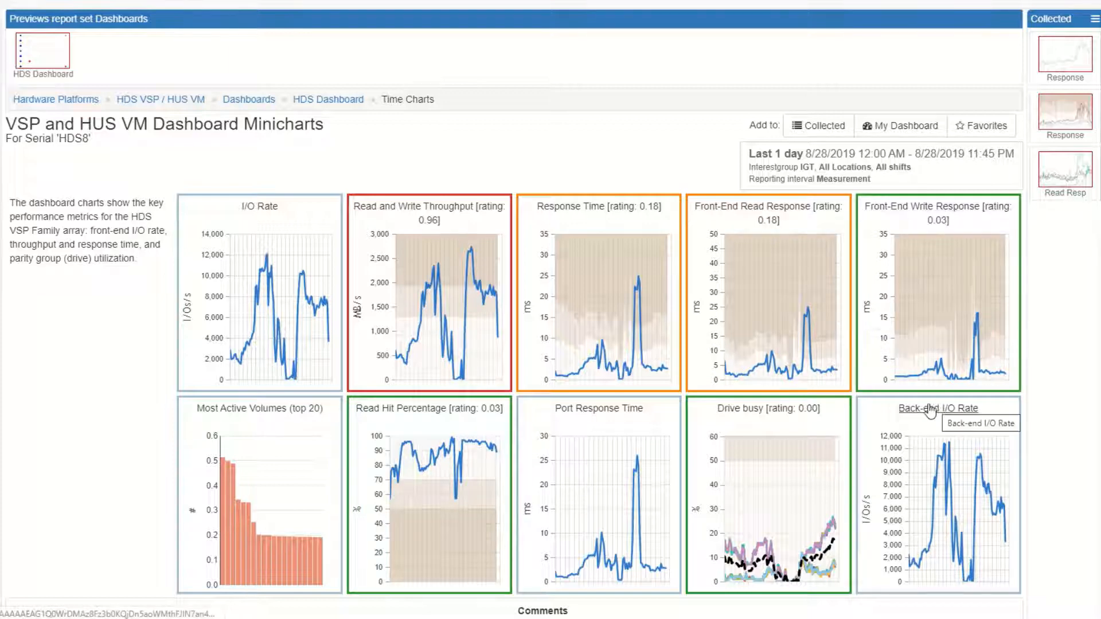
mouse_move(589, 421)
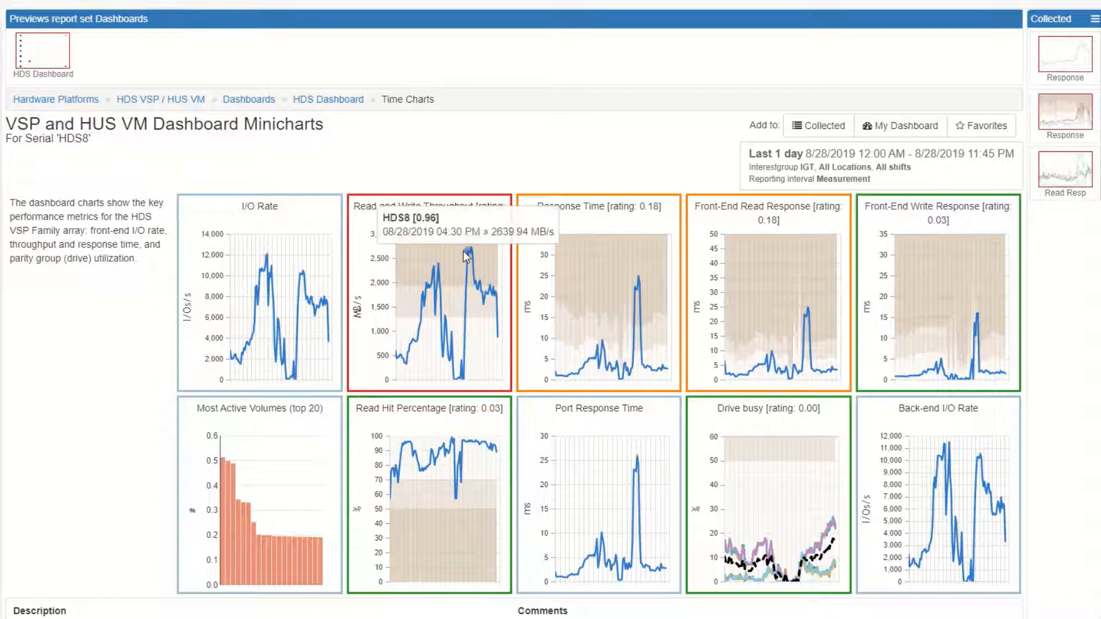
mouse_move(593, 291)
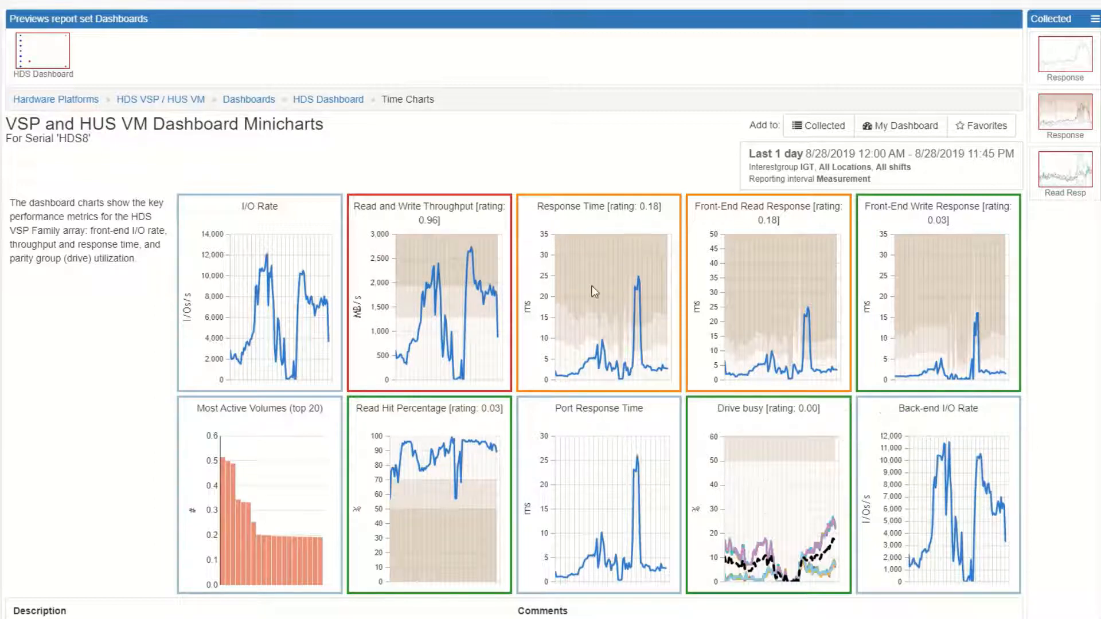
mouse_move(811, 314)
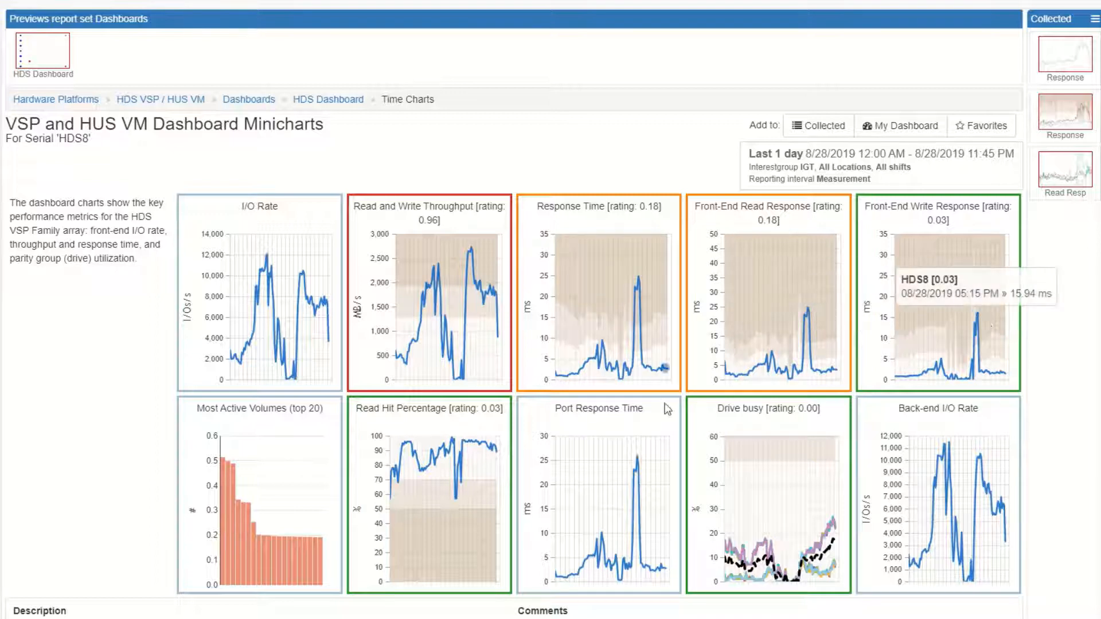
mouse_move(633, 470)
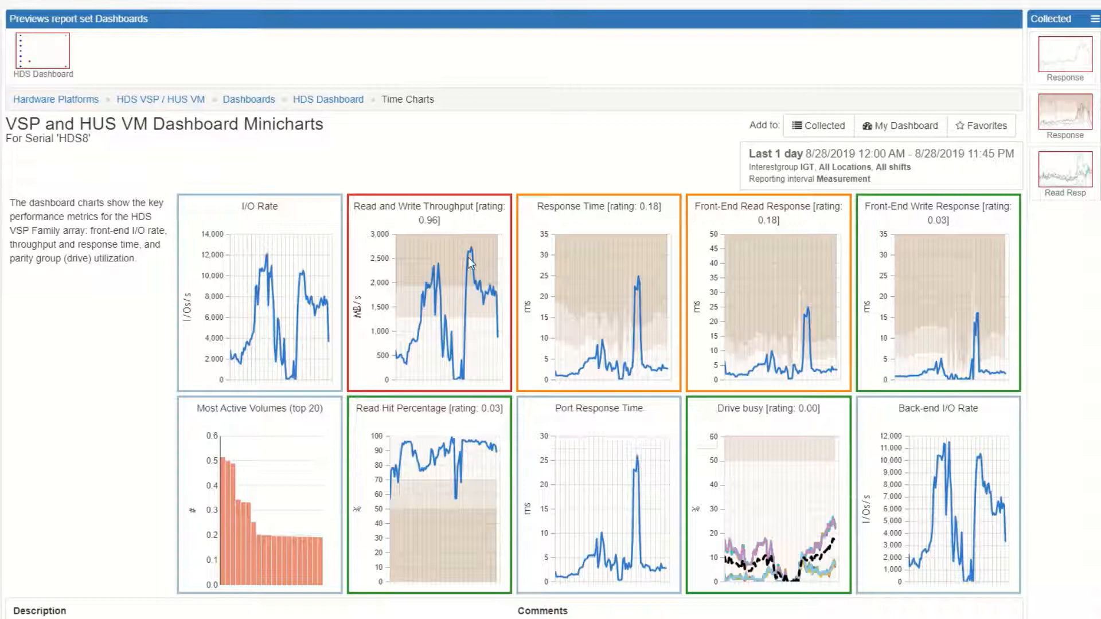
mouse_move(635, 481)
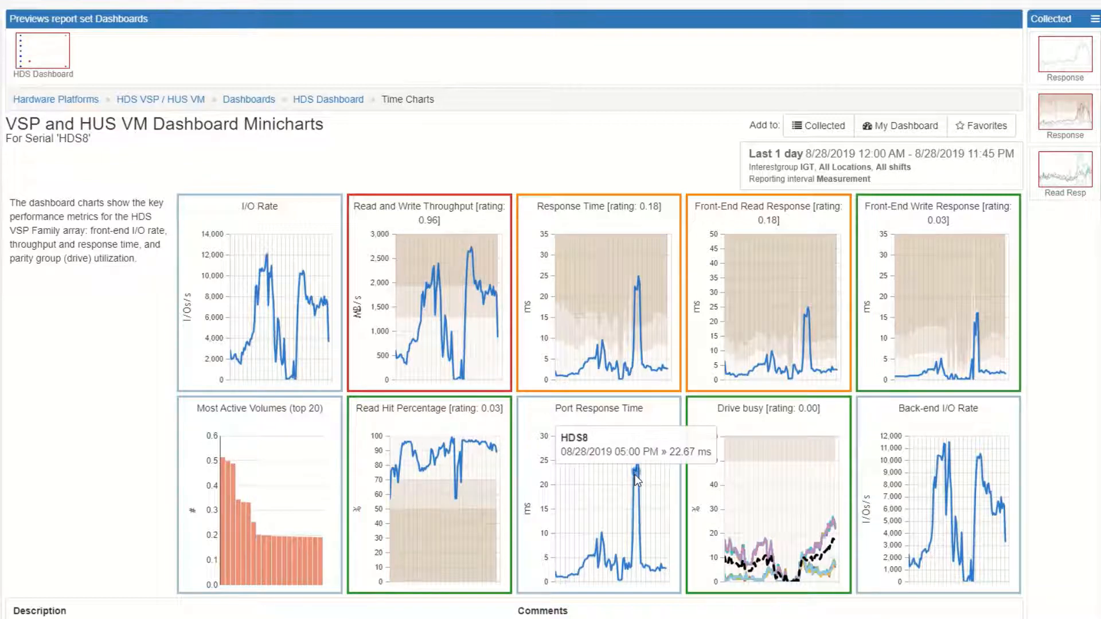
mouse_move(799, 524)
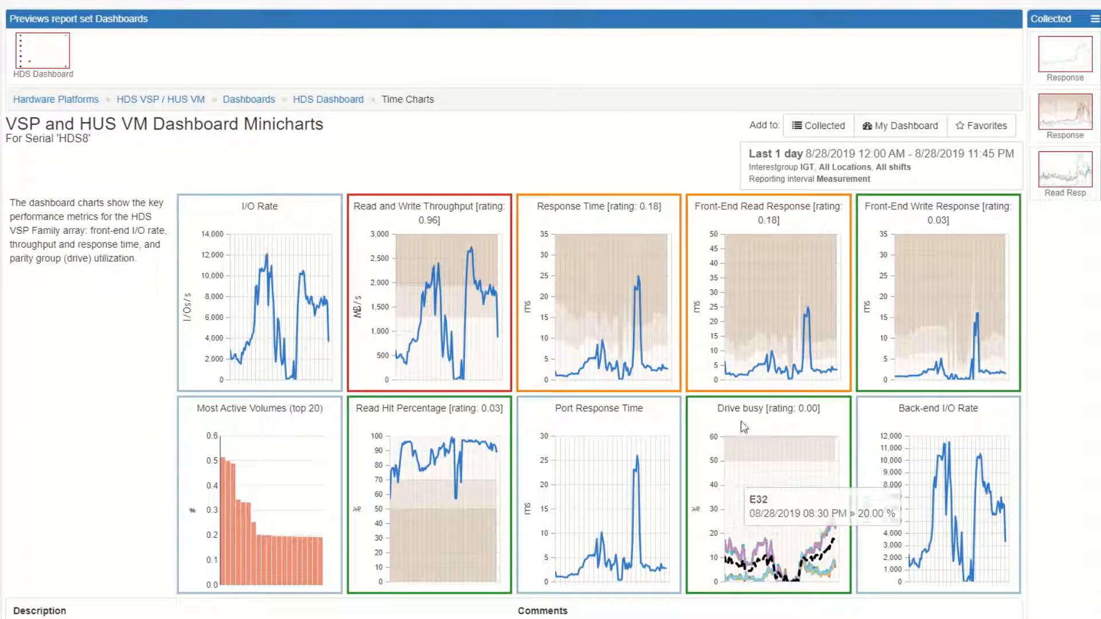
mouse_move(638, 465)
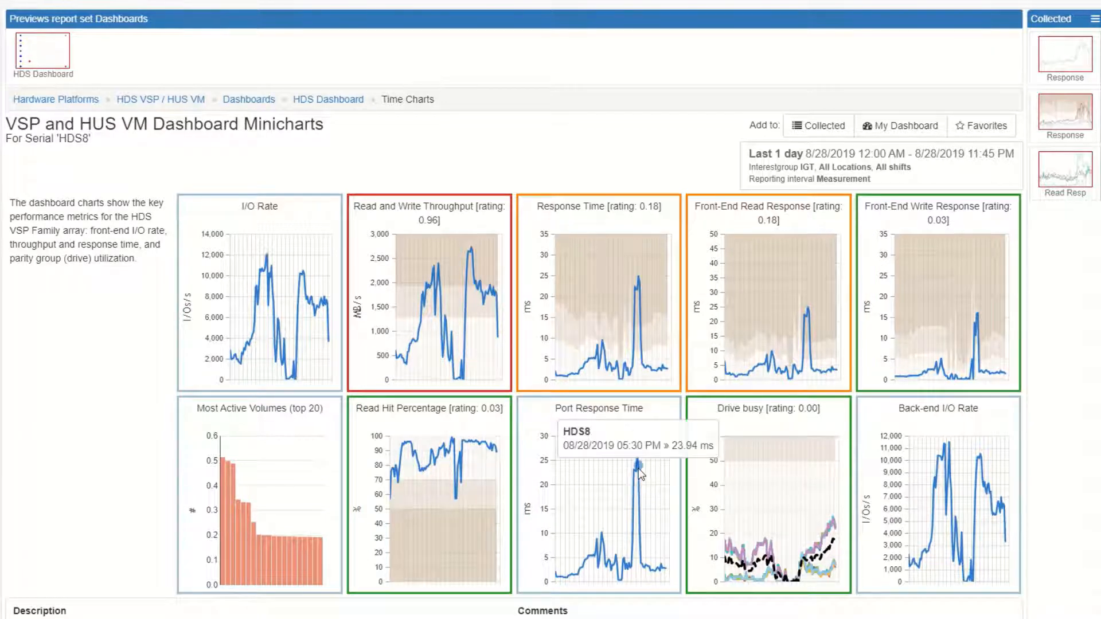
mouse_move(634, 469)
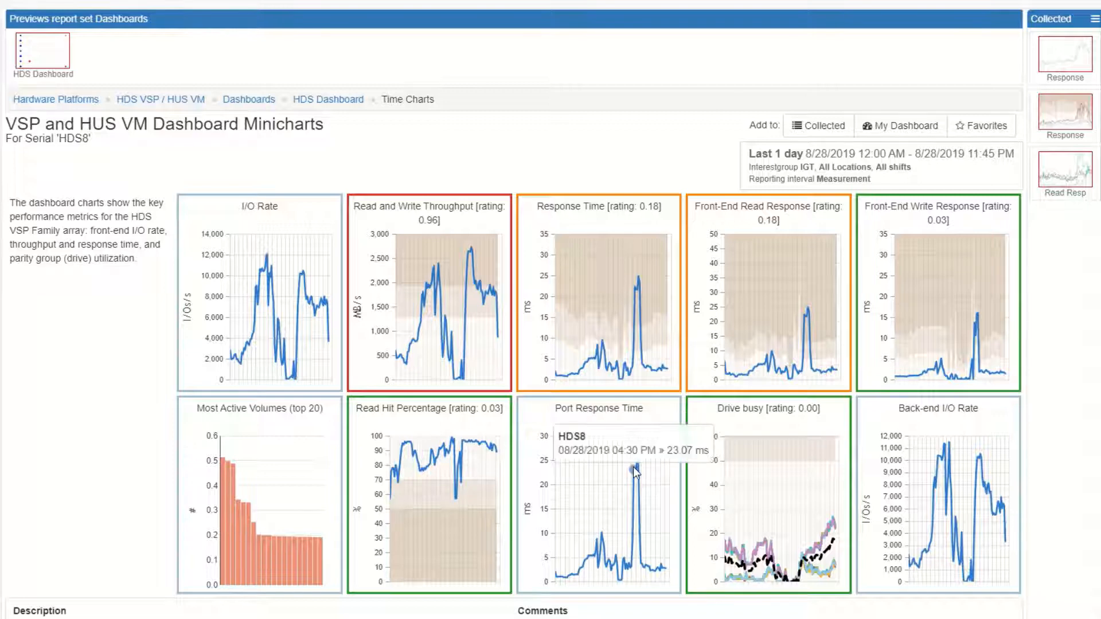
mouse_move(635, 473)
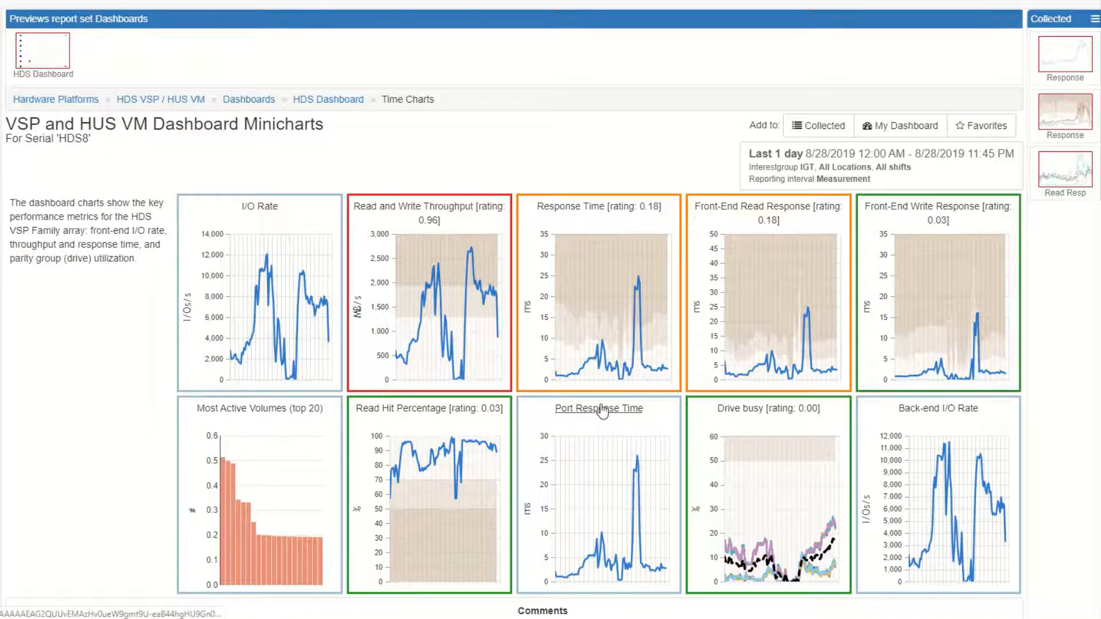
- Show the full Port Response Time chart broken down by port and bring up CL2-A's drilldown choices
left_click(599, 408)
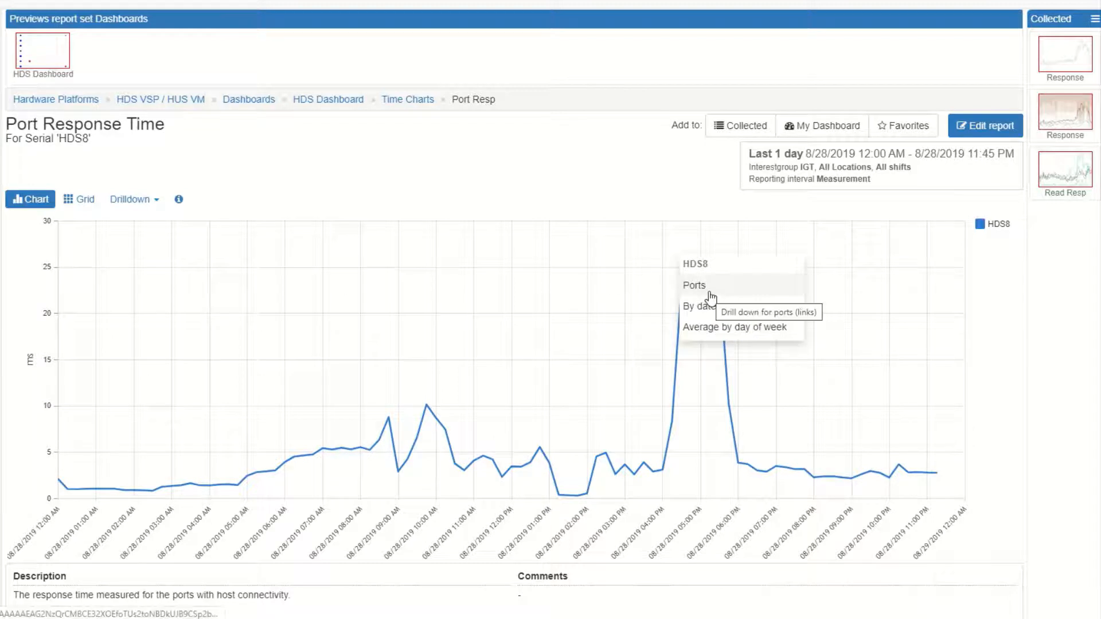
left_click(694, 285)
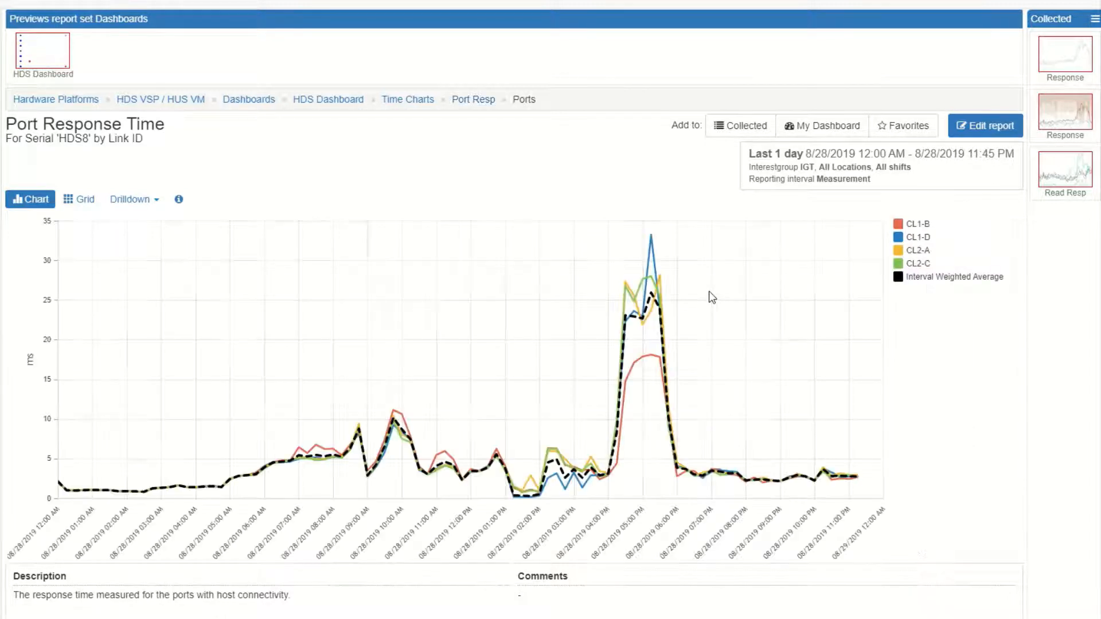
mouse_move(625, 285)
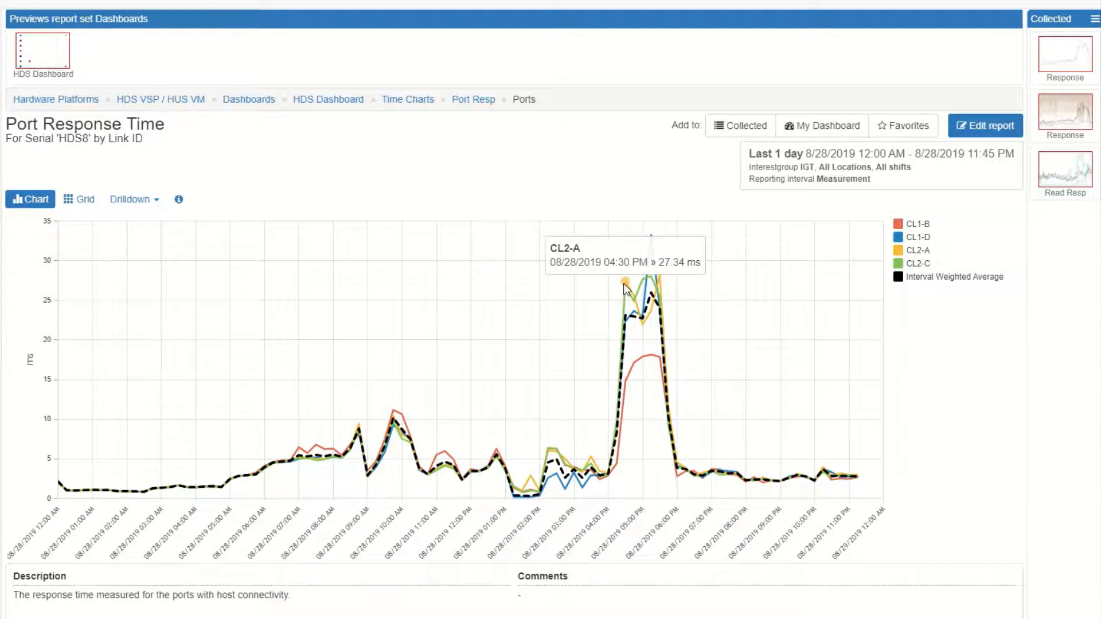
left_click(632, 287)
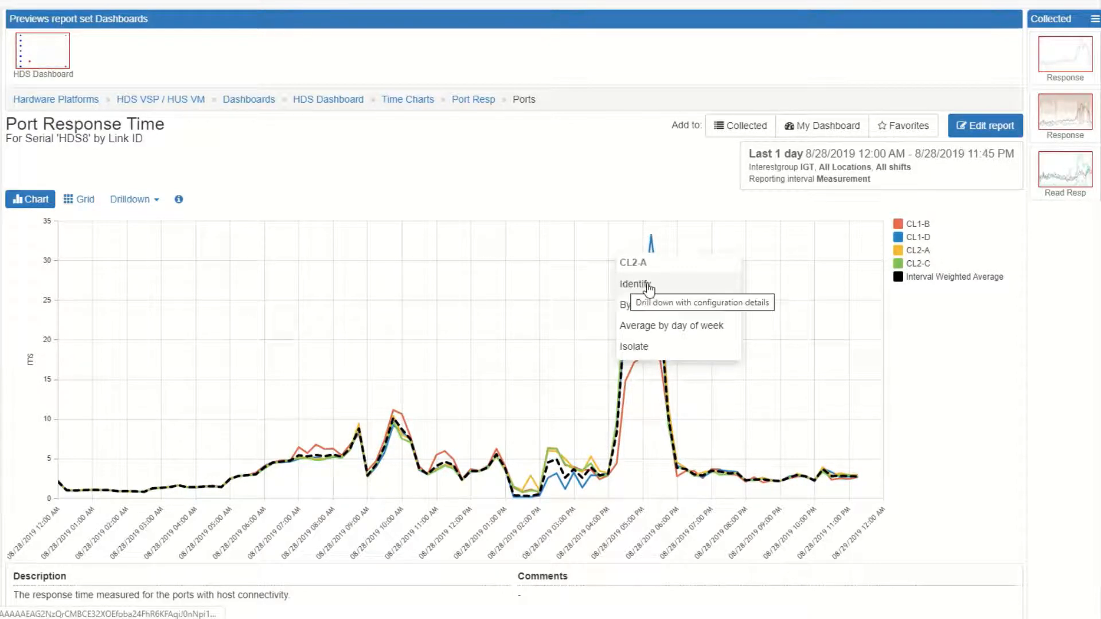
- View port CL2-A's properties and list its host groups SYS30 and SYS31
left_click(635, 284)
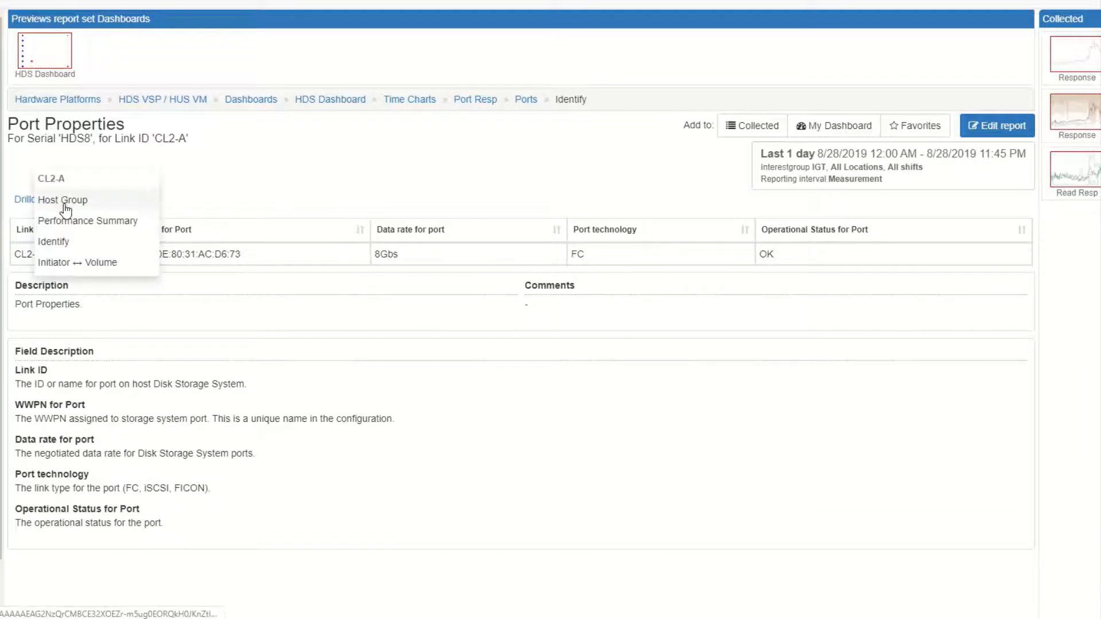
left_click(62, 200)
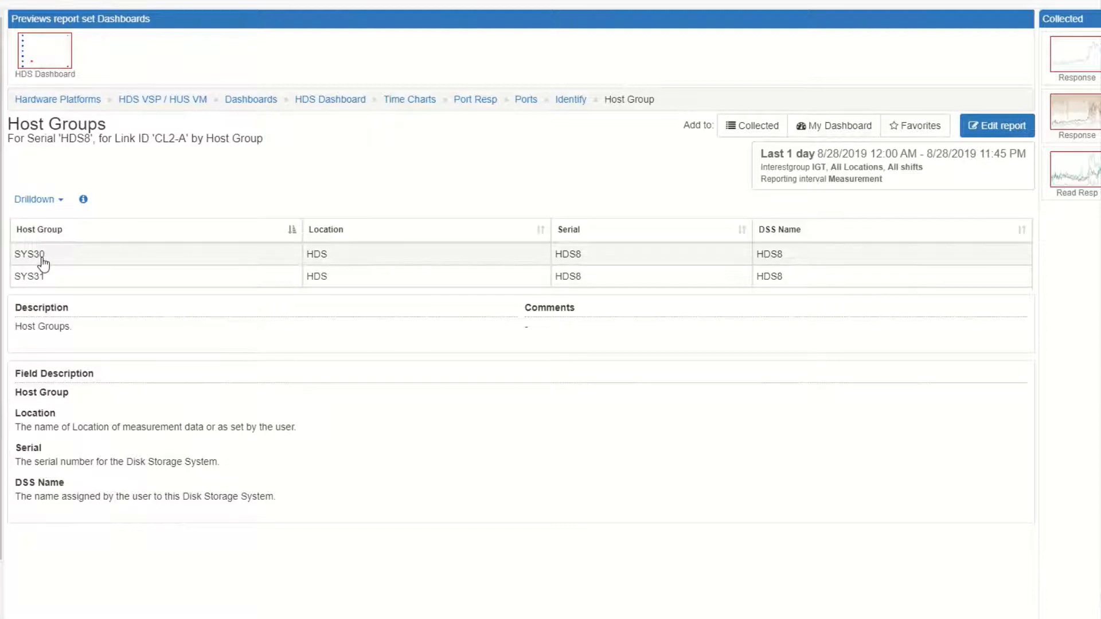
left_click(28, 253)
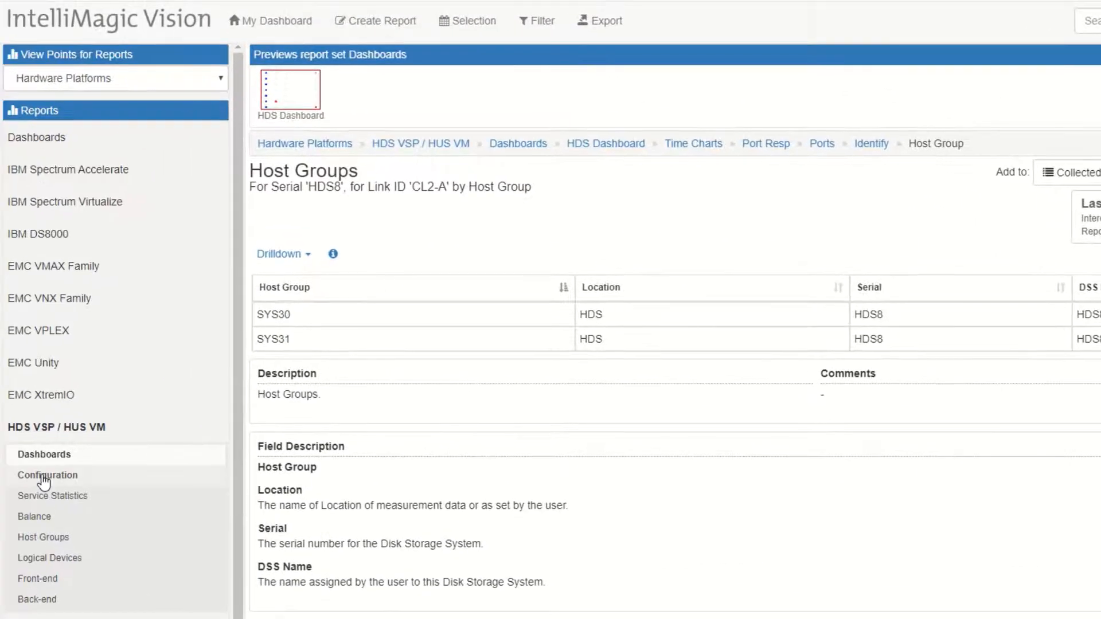
mouse_move(47, 475)
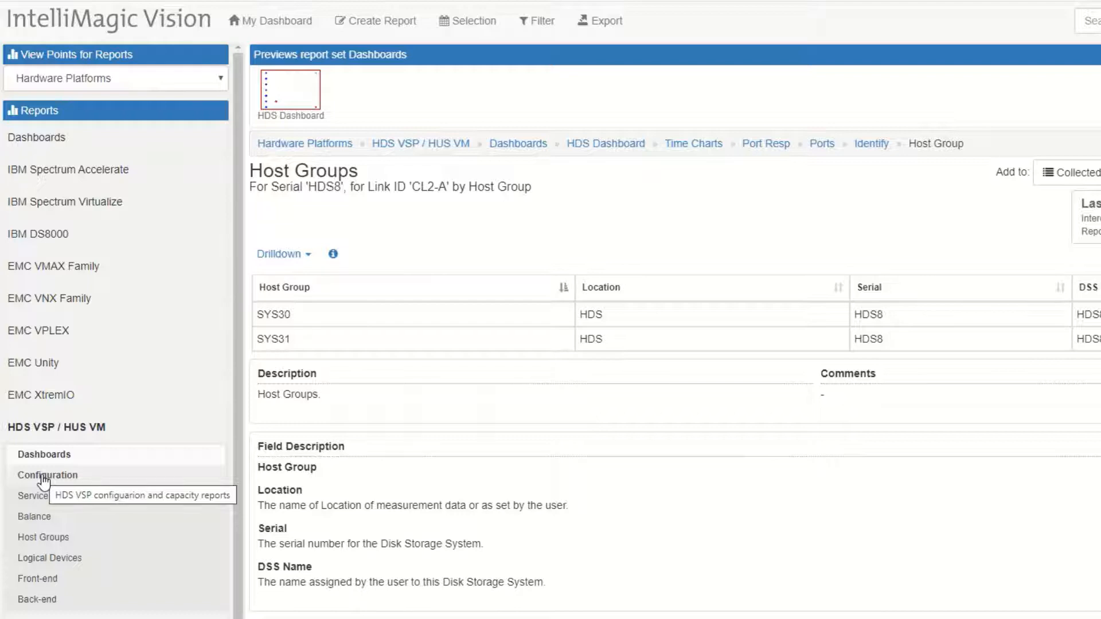
- Review the DSS configuration and capacity overview for all systems in the Configuration set
left_click(49, 475)
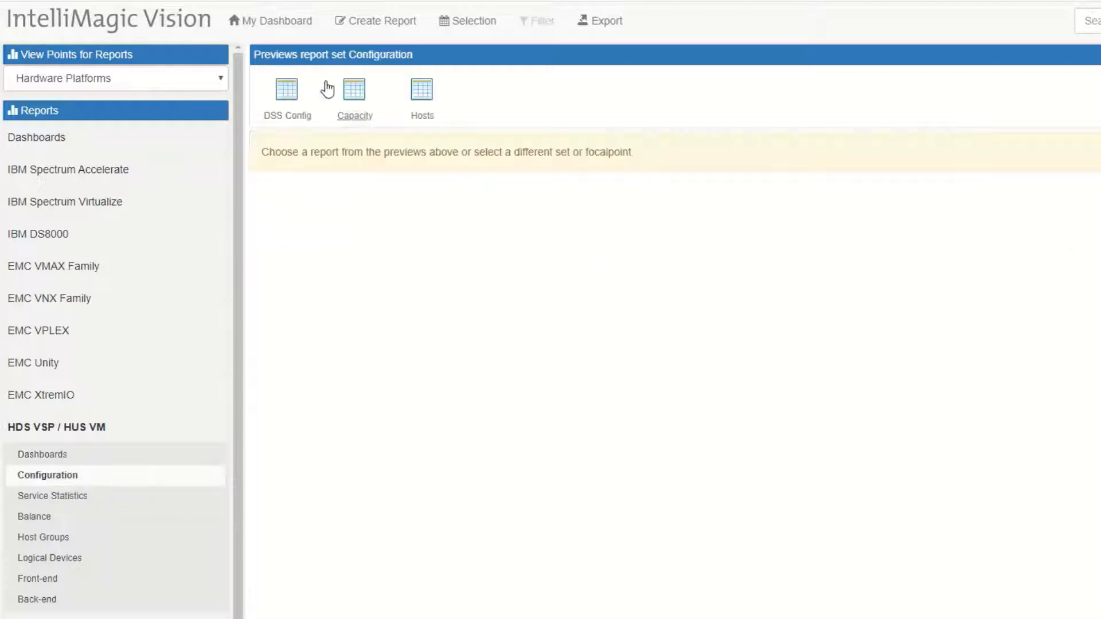
left_click(286, 92)
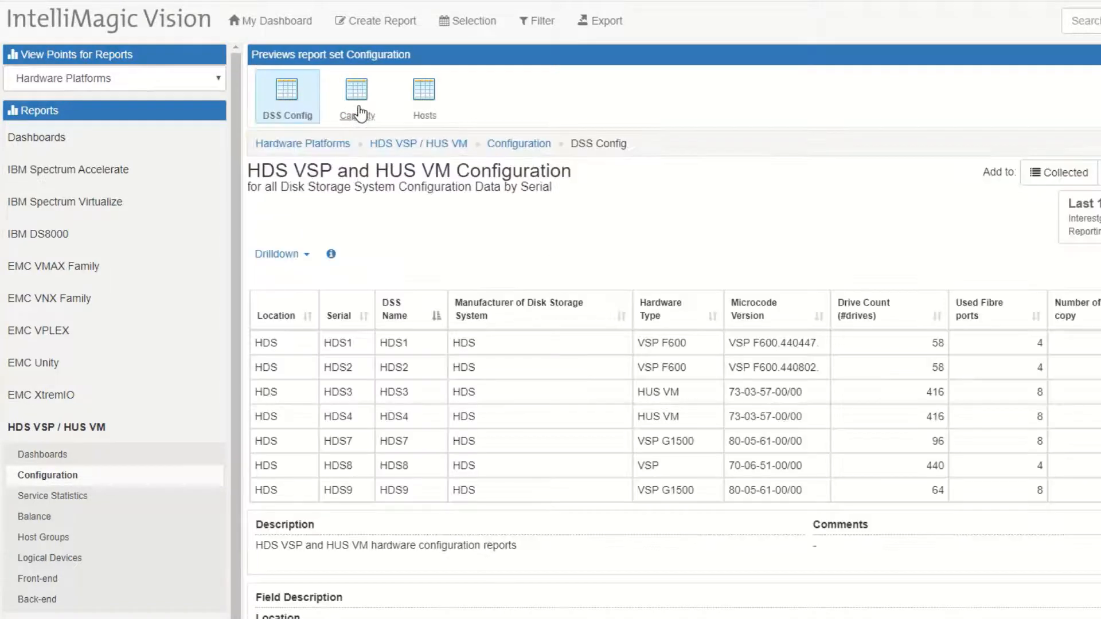
left_click(355, 96)
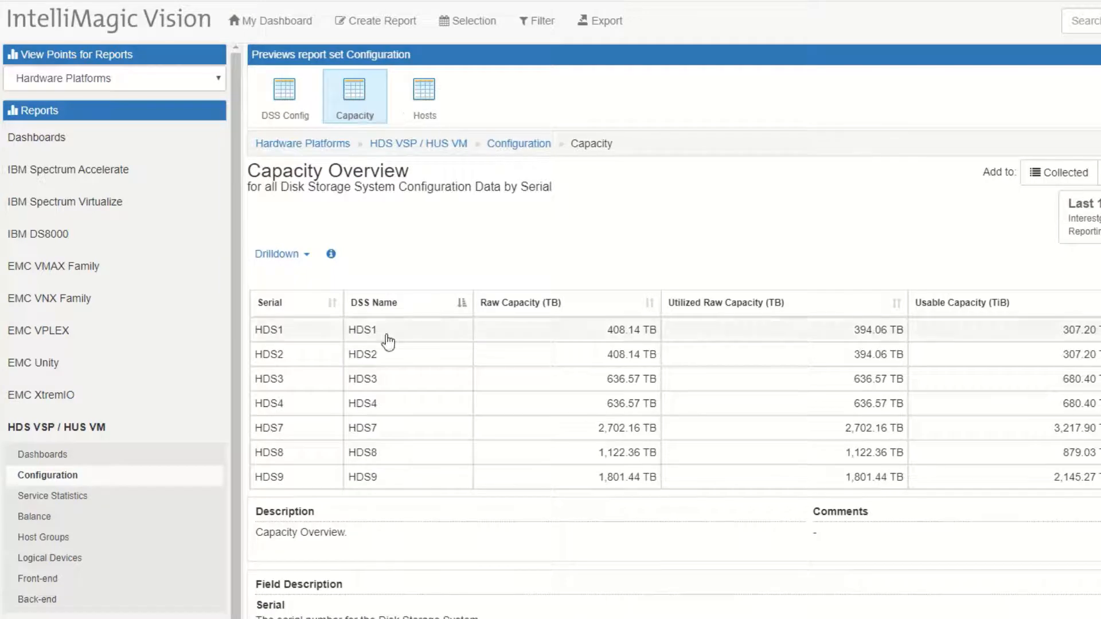
- Check HDS1's drilldown choices, then bring up the Service Statistics report set
left_click(363, 329)
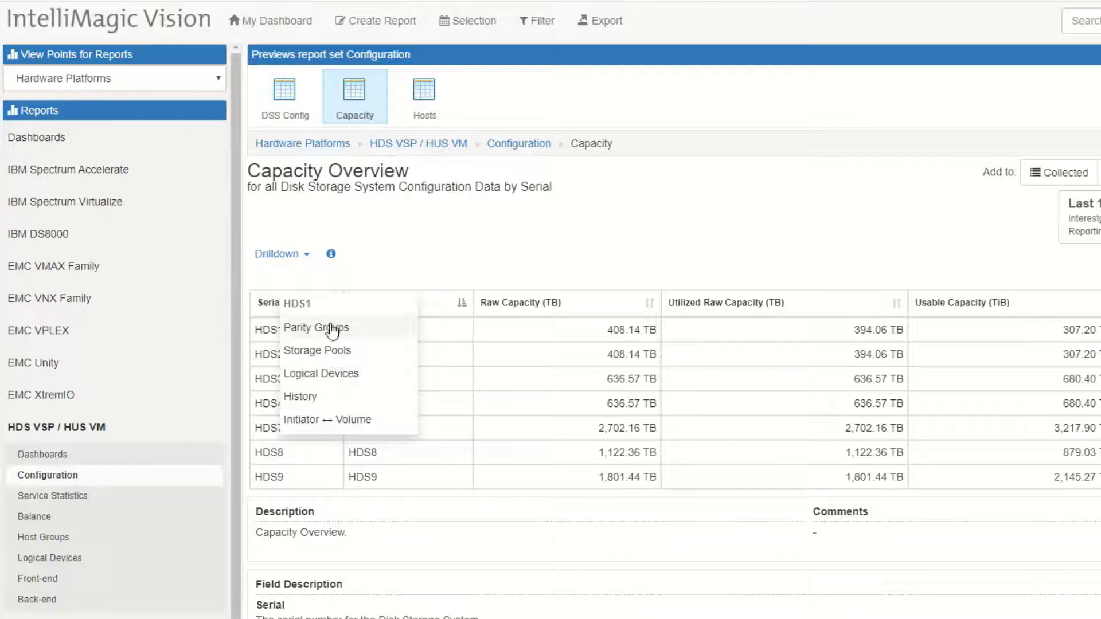
left_click(422, 96)
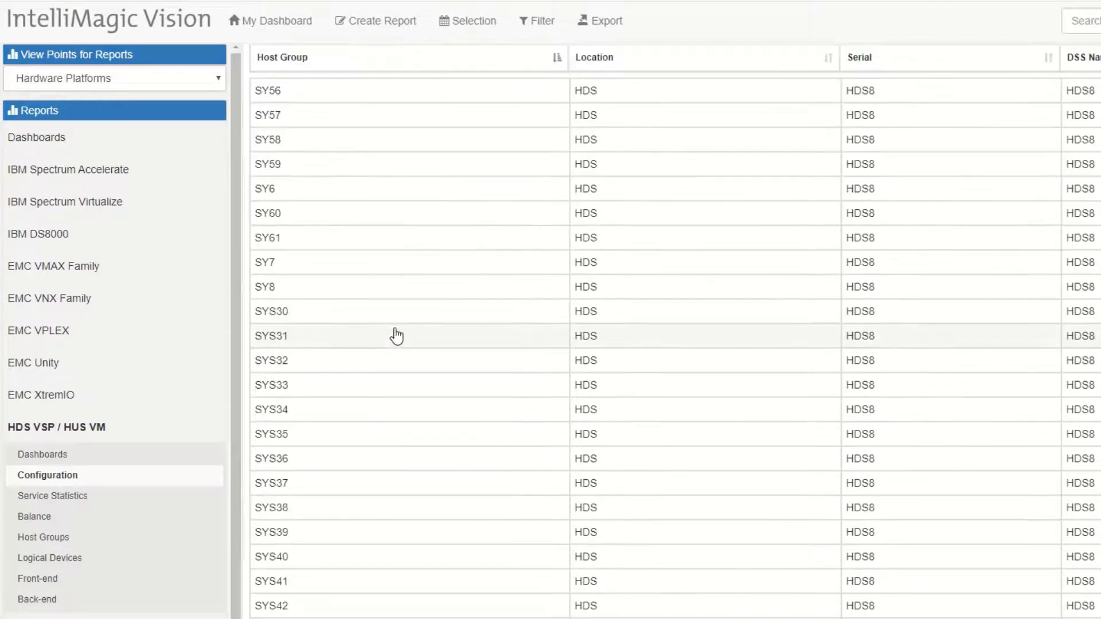
left_click(51, 496)
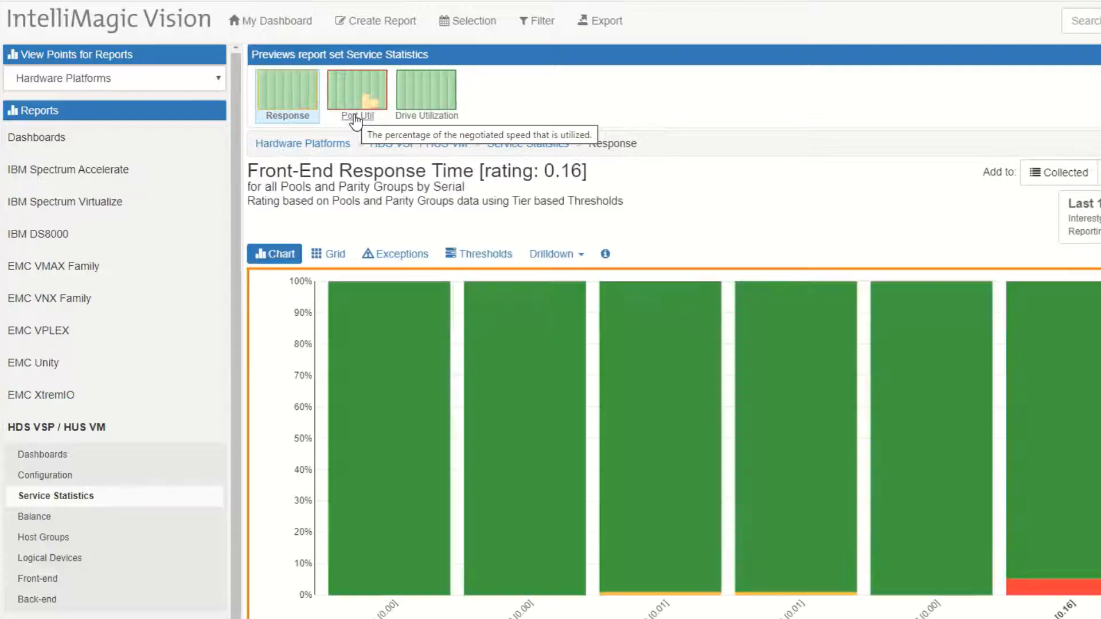
- View port and drive utilization statistics, then bring up the Balance report set
left_click(355, 91)
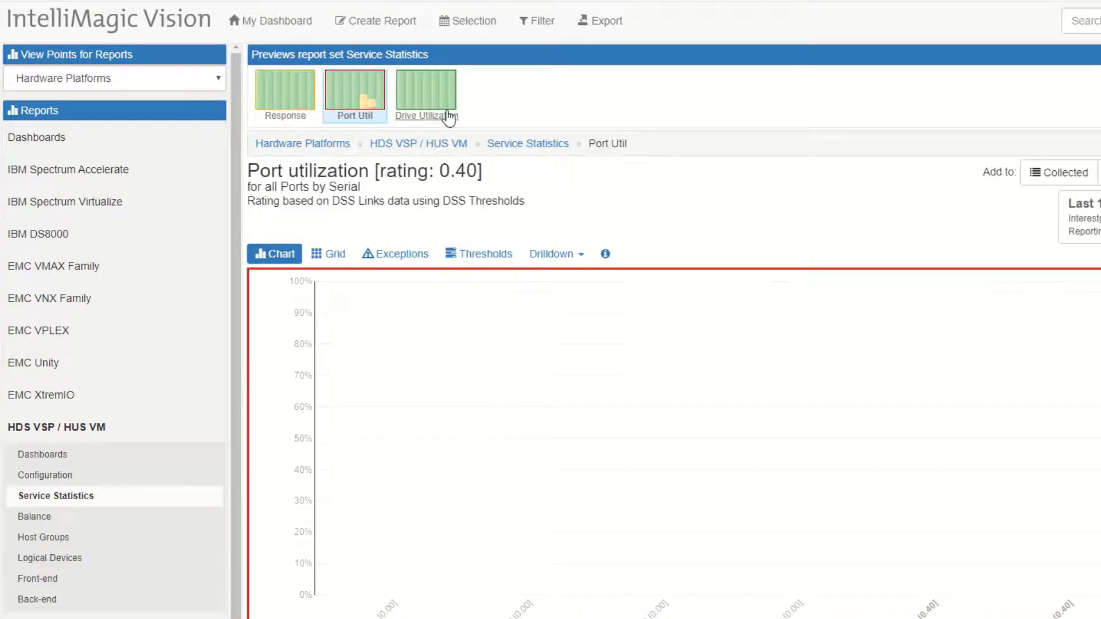
left_click(425, 93)
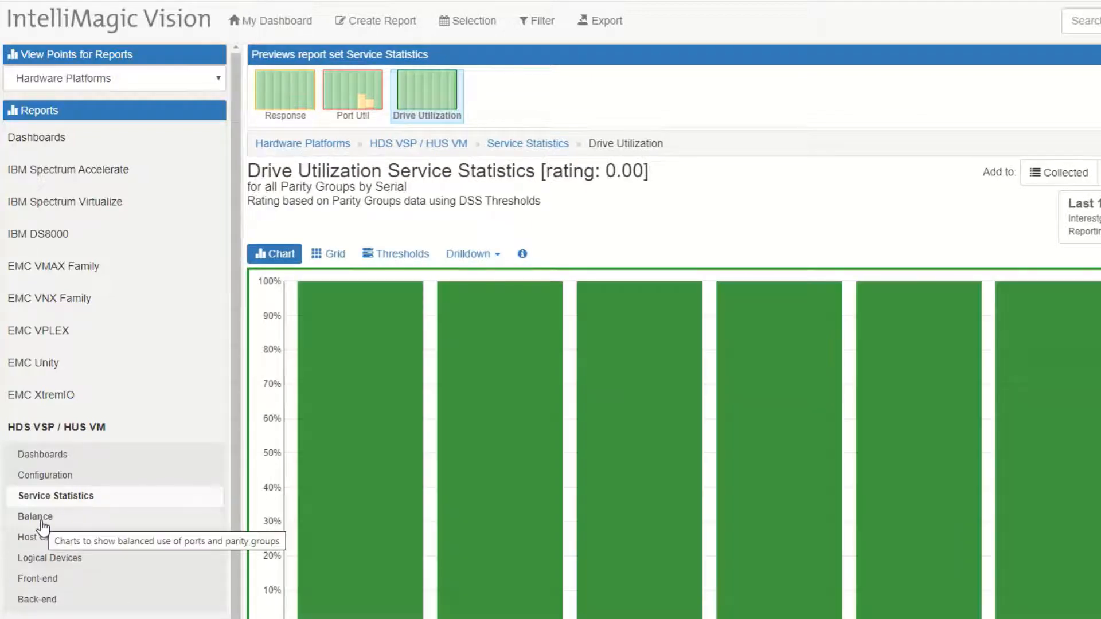
left_click(35, 517)
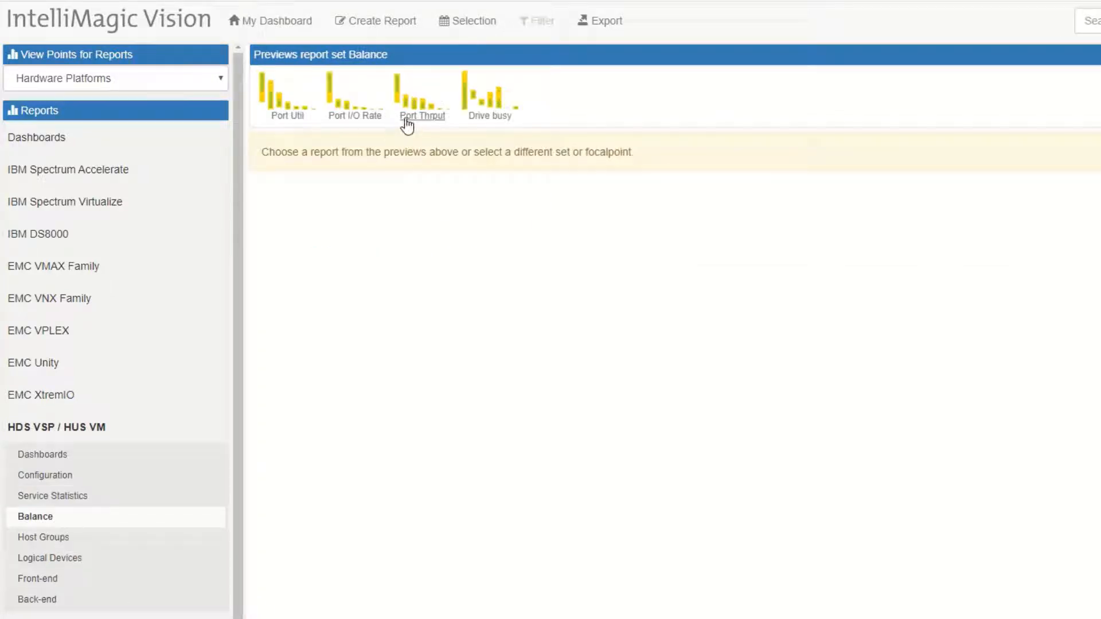
- Show port read/write throughput per system and break HDS7 down by port
left_click(421, 97)
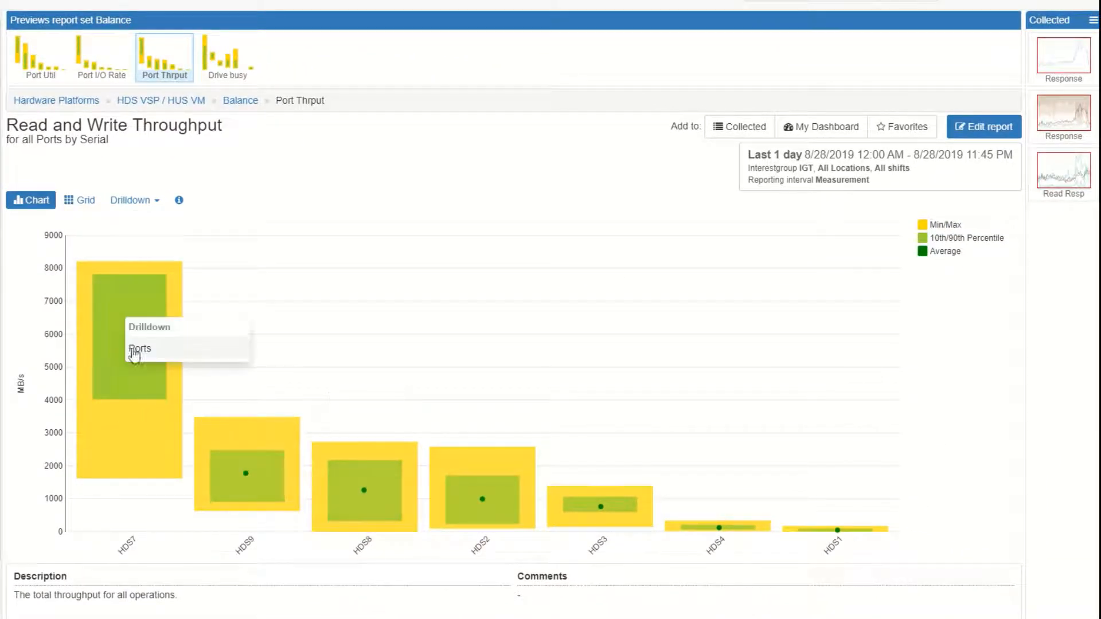
left_click(140, 349)
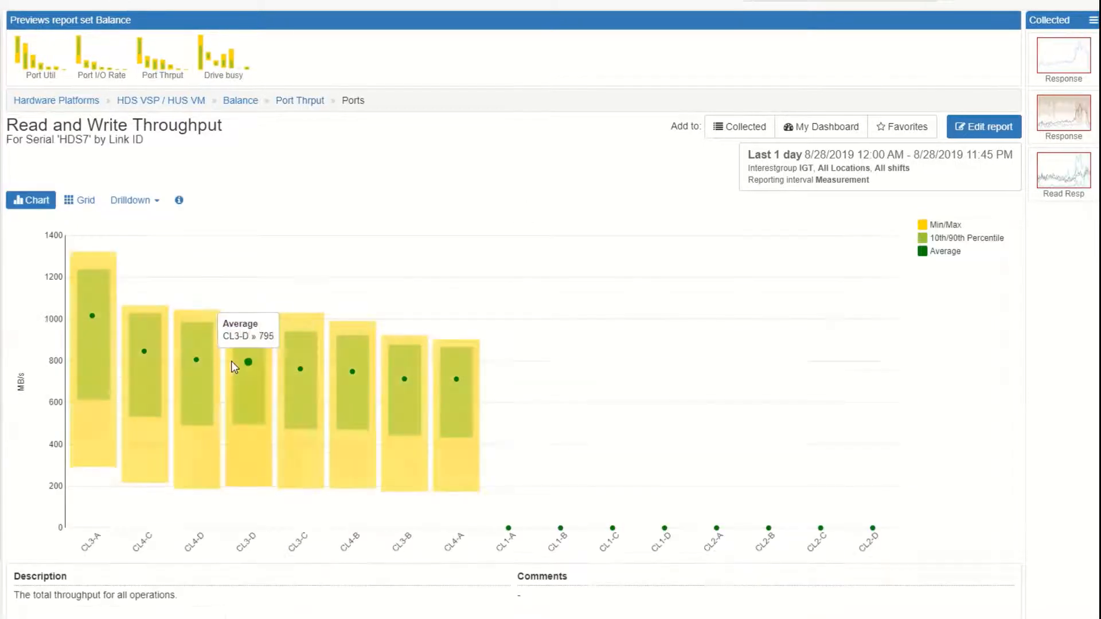
mouse_move(517, 200)
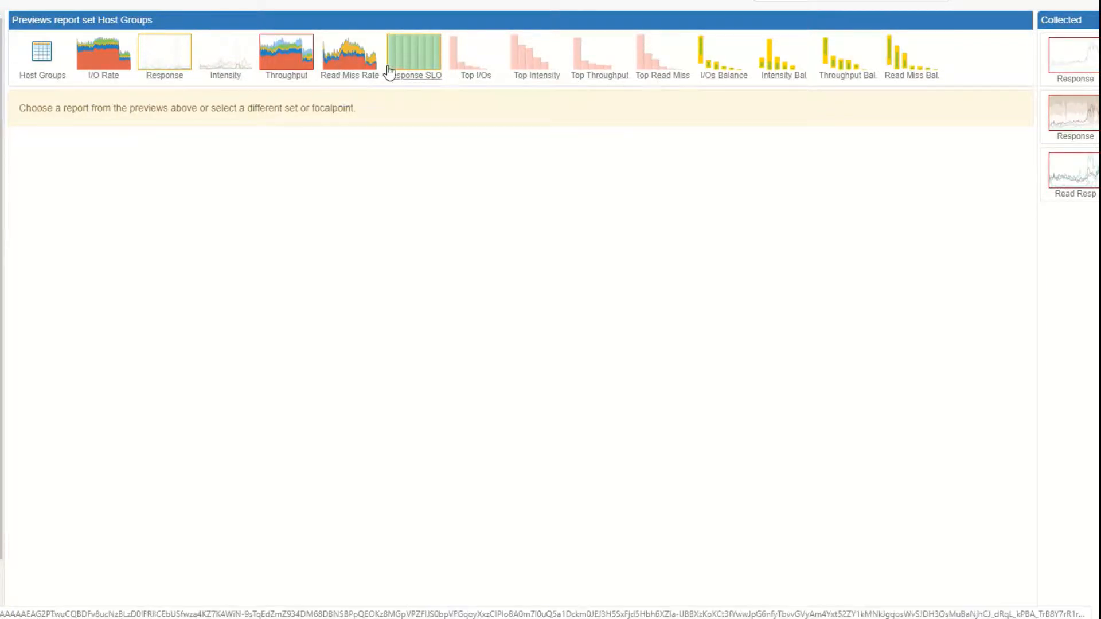
- Chart host group I/O Rate and review its Y-axis variable definition without changes
left_click(105, 55)
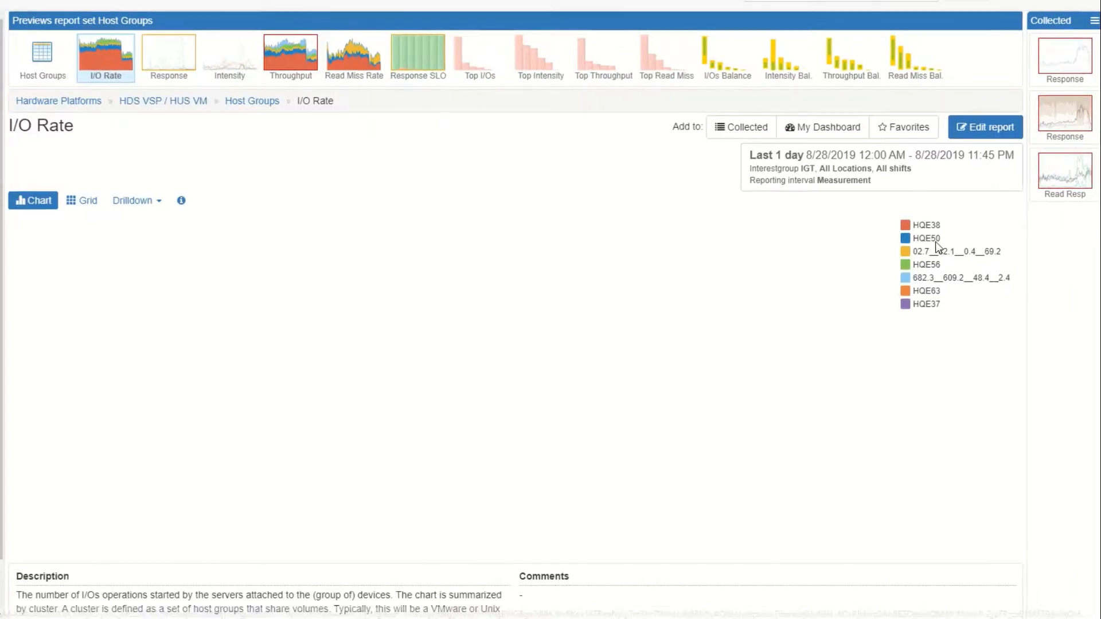
left_click(984, 127)
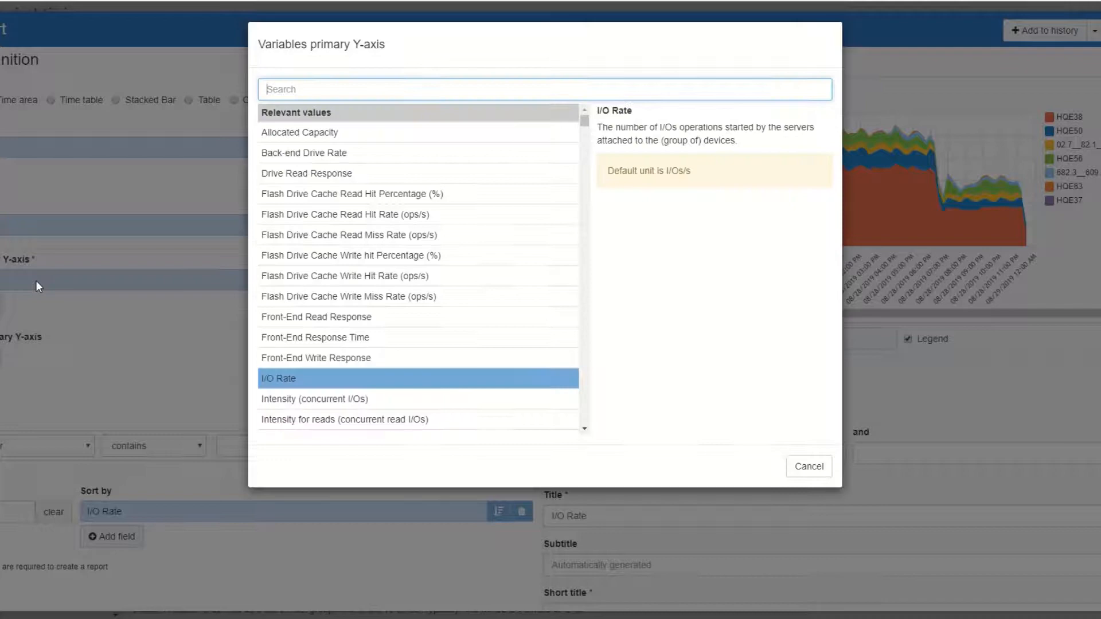
mouse_move(533, 288)
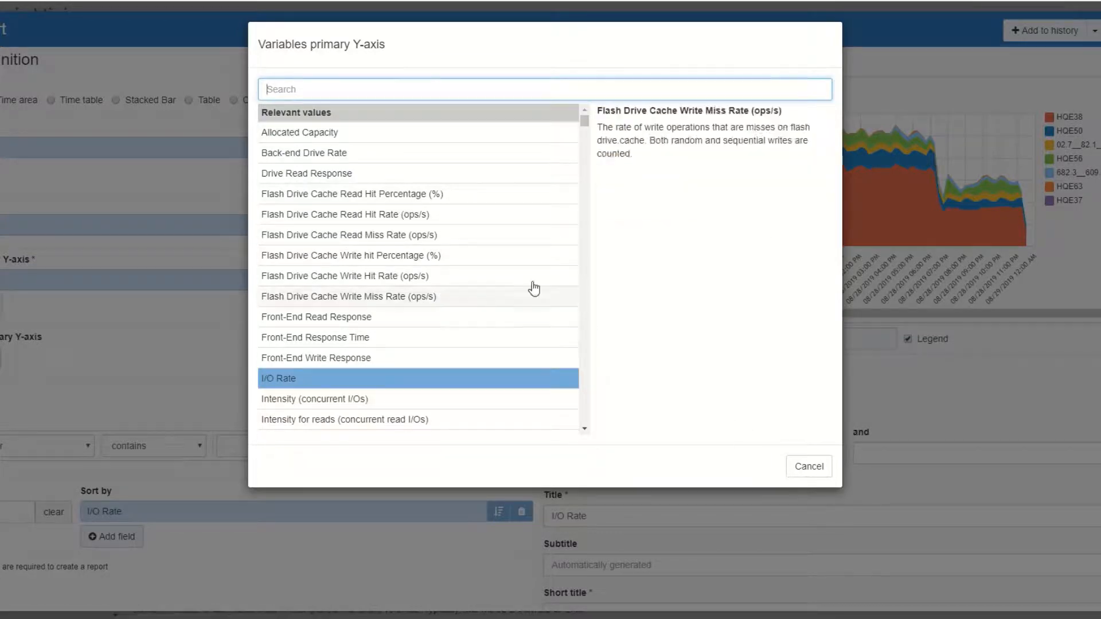
left_click(809, 467)
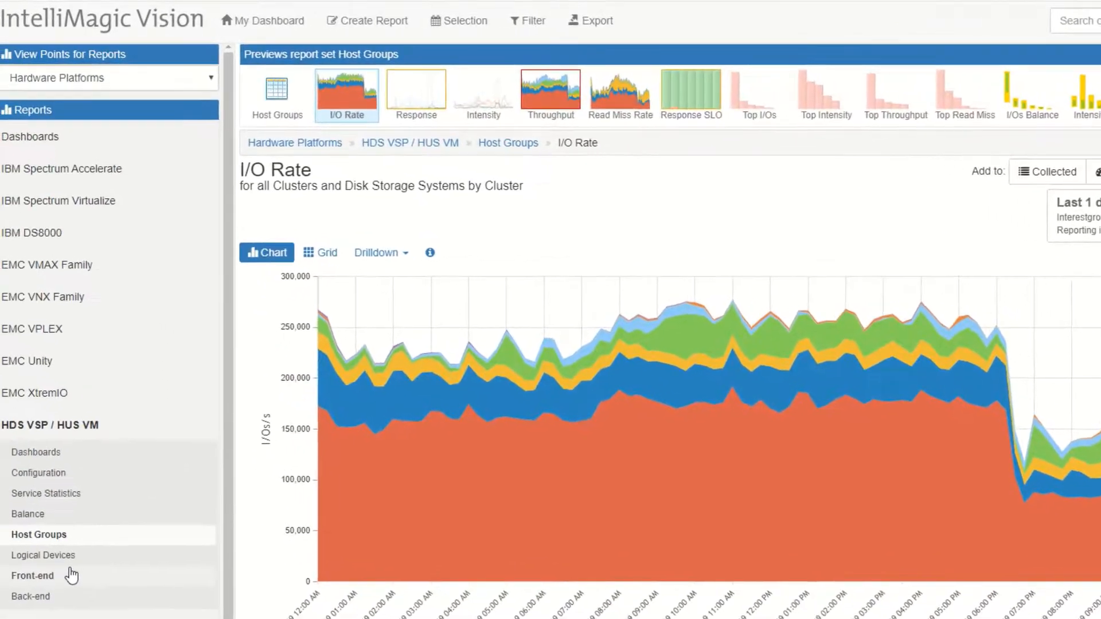
- View the Logical Devices Seq % and Read Seq I/Os charts, then bring up the Front-end set
left_click(43, 555)
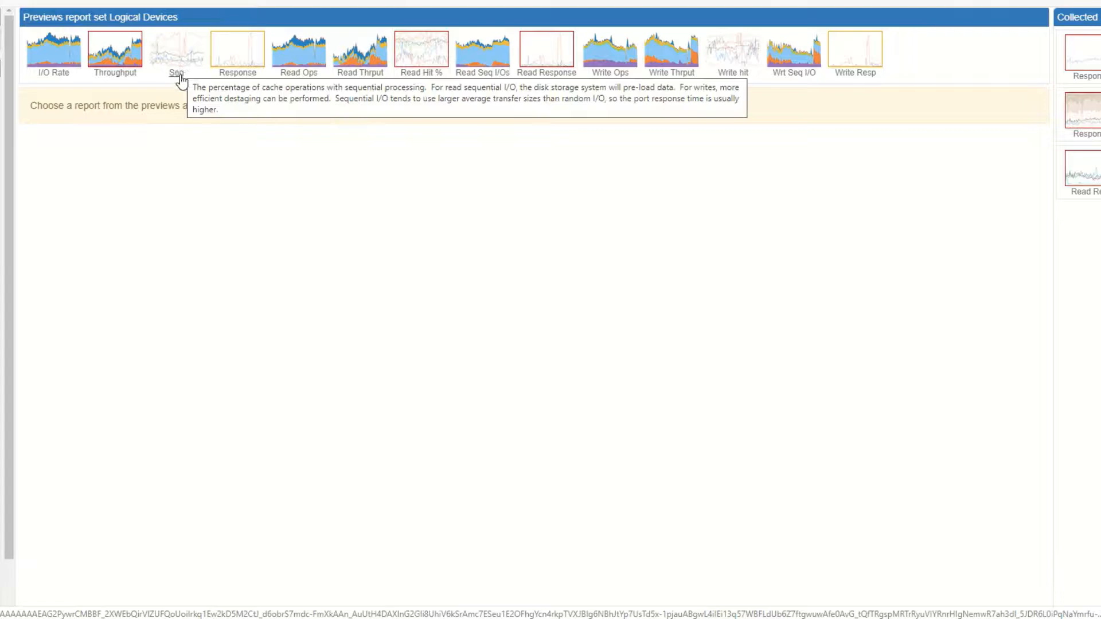
left_click(177, 51)
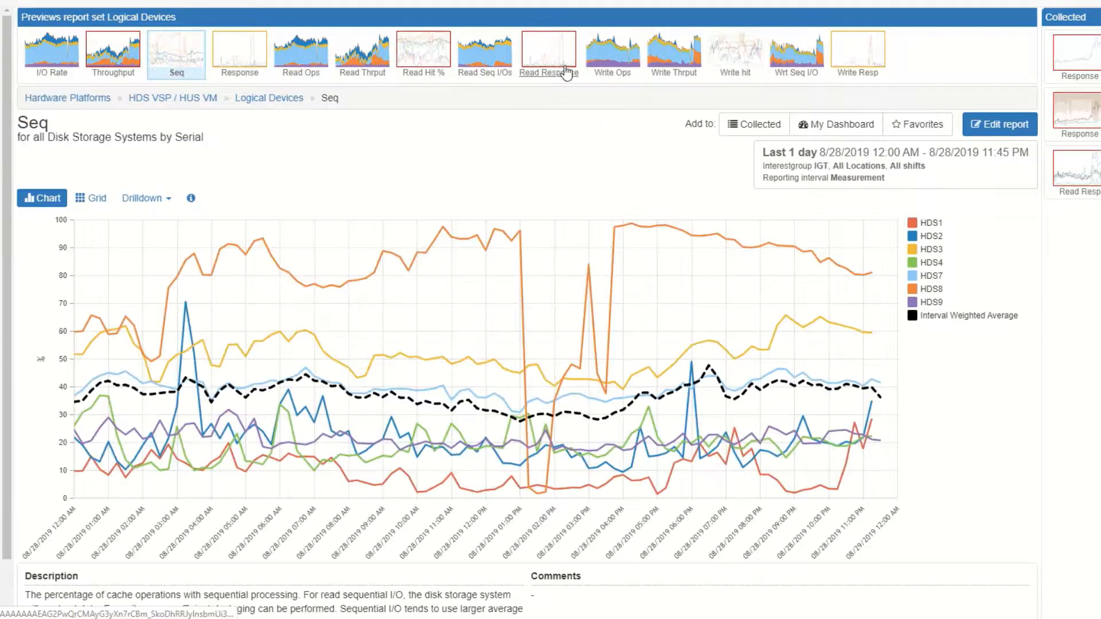
mouse_move(265, 243)
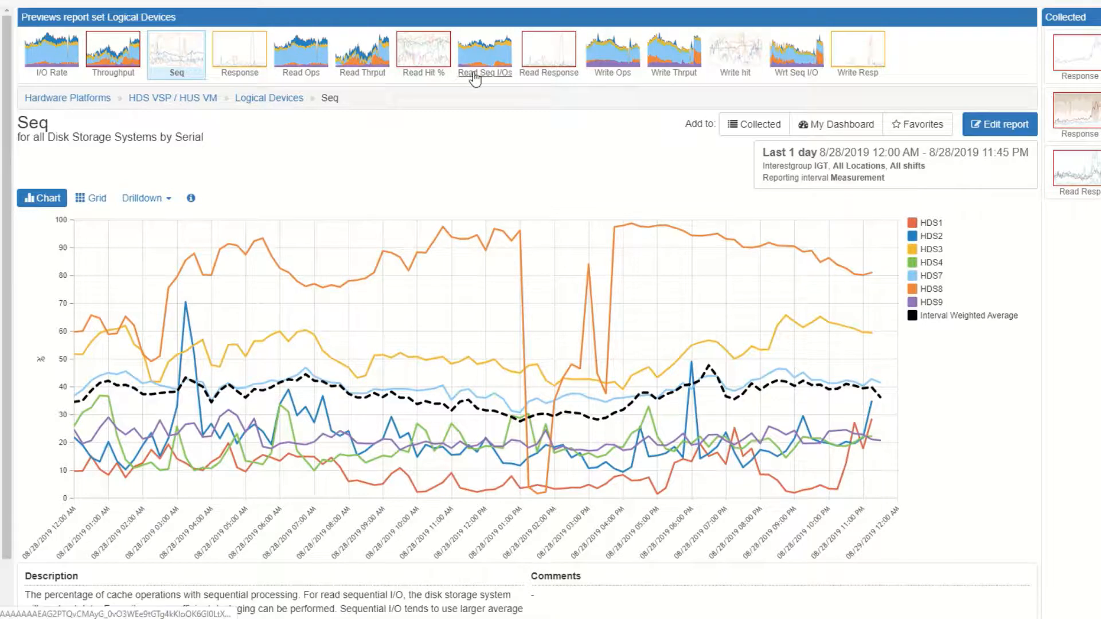
left_click(483, 54)
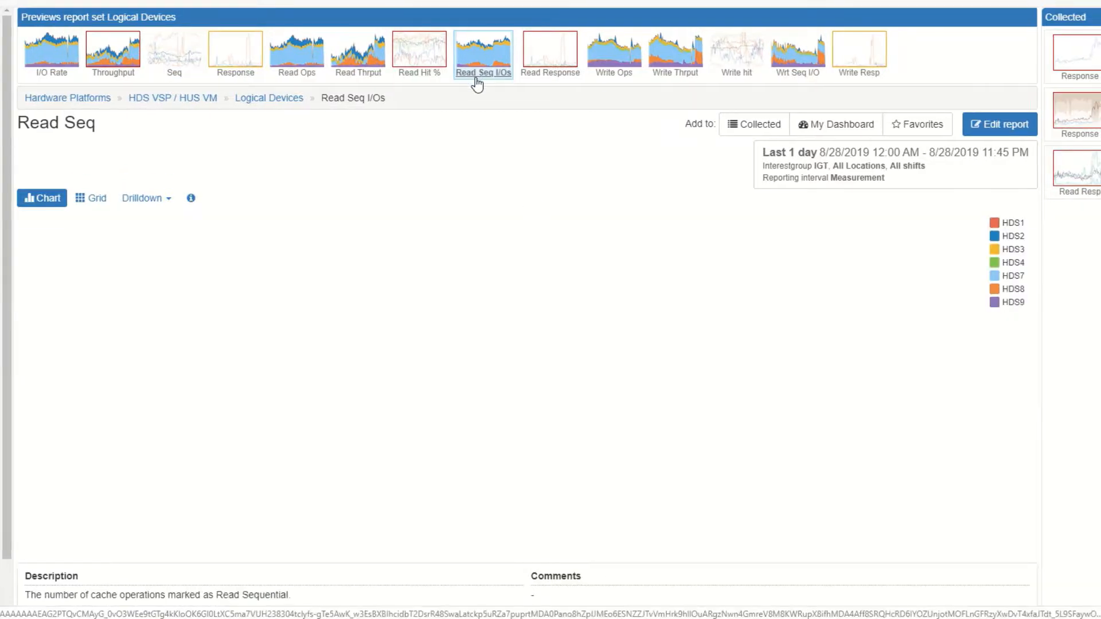
left_click(483, 53)
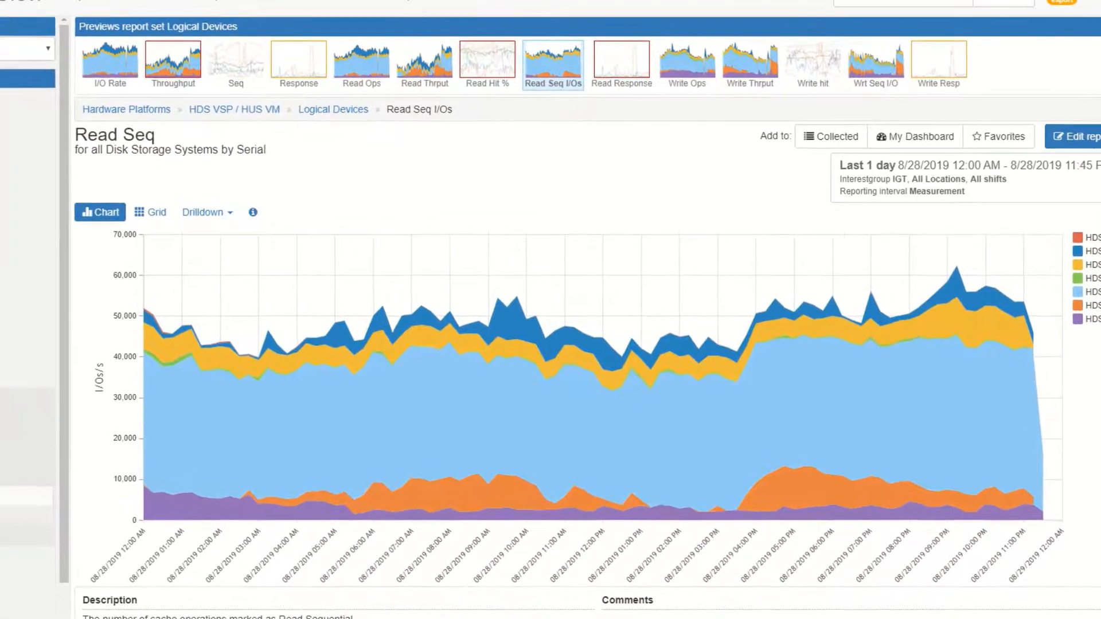
left_click(39, 581)
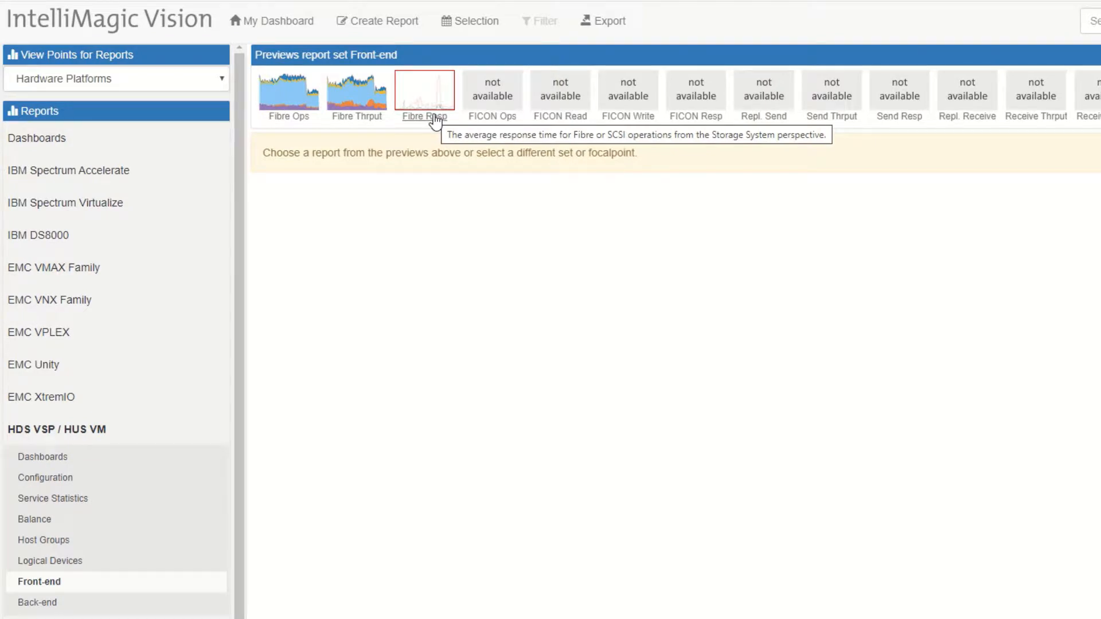
mouse_move(445, 92)
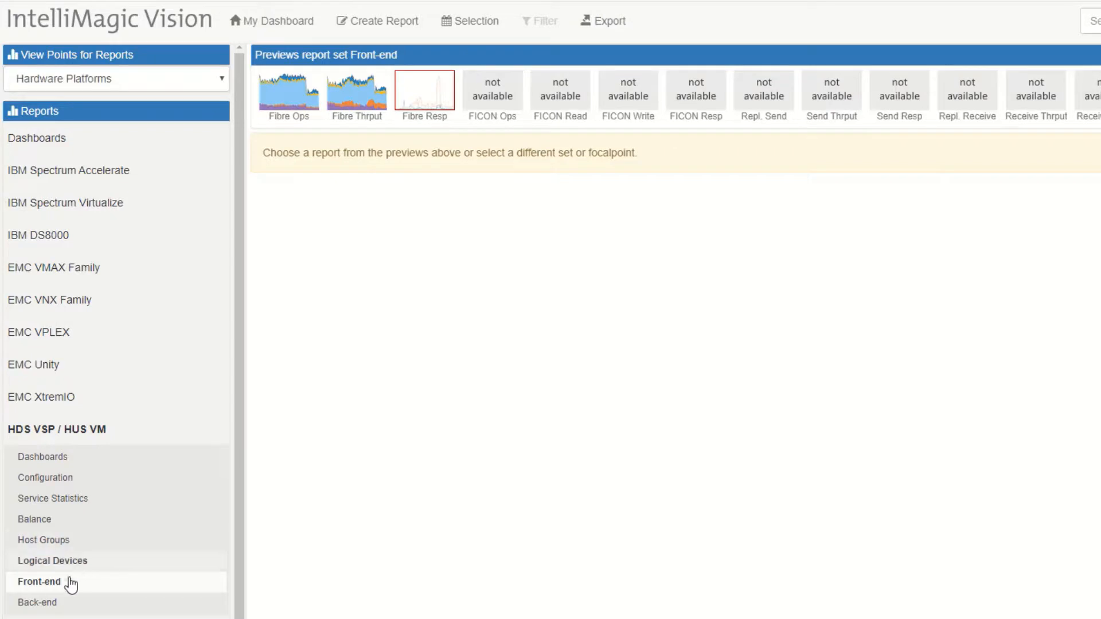
left_click(36, 602)
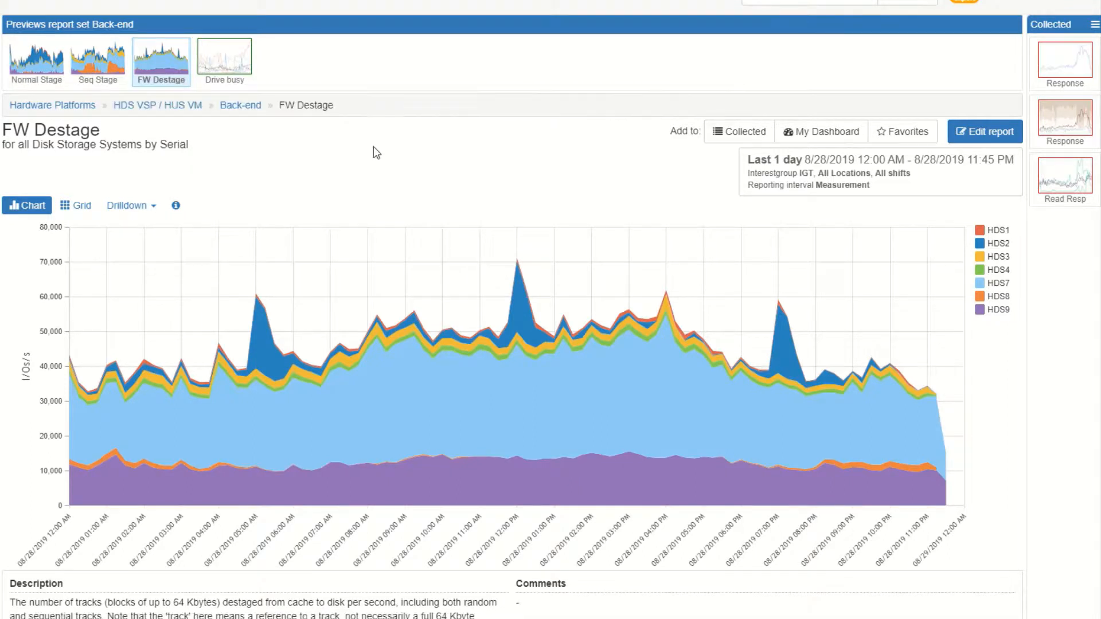
mouse_move(410, 411)
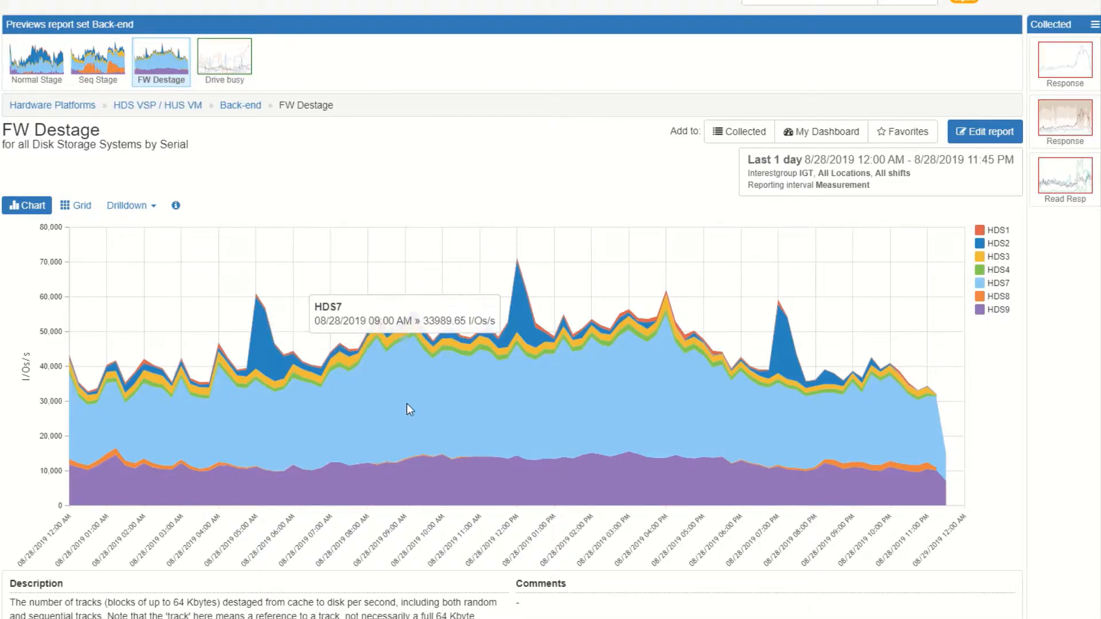
- Bring up the drilldown choices for HDS7 on the FW Destage chart
left_click(411, 410)
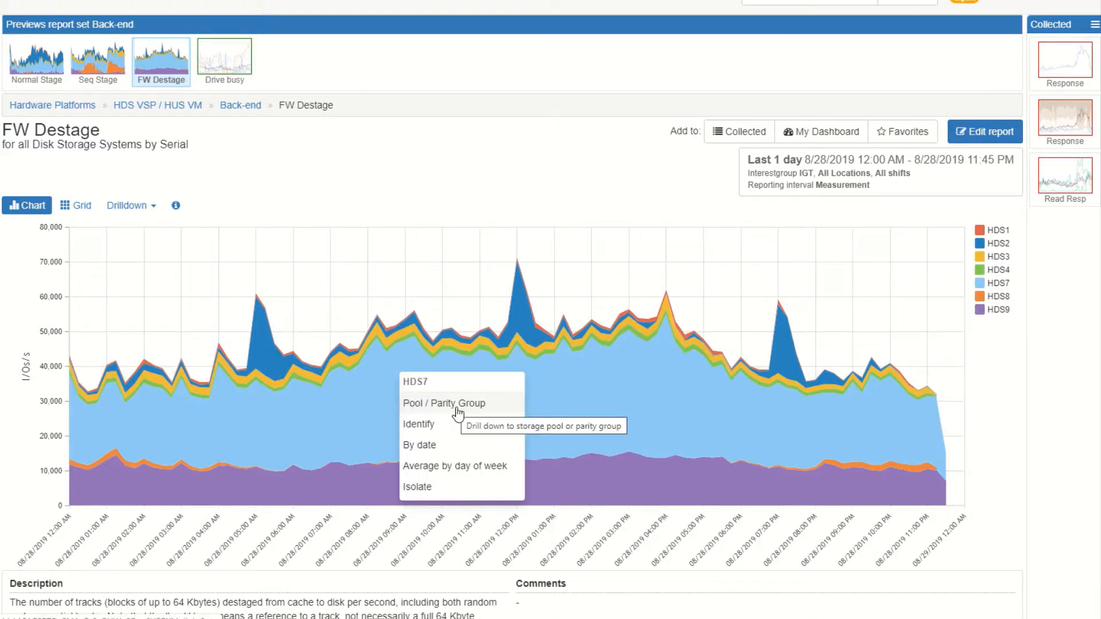